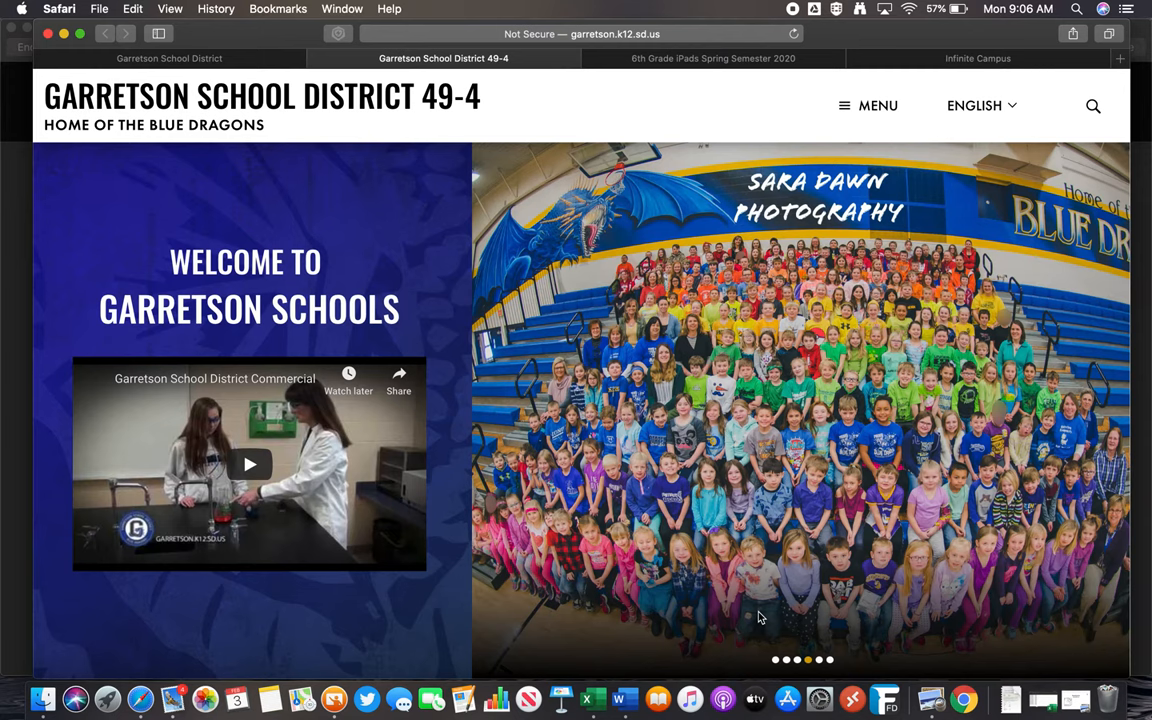
{"action": "mouse_move", "coordinate": [708, 224]}
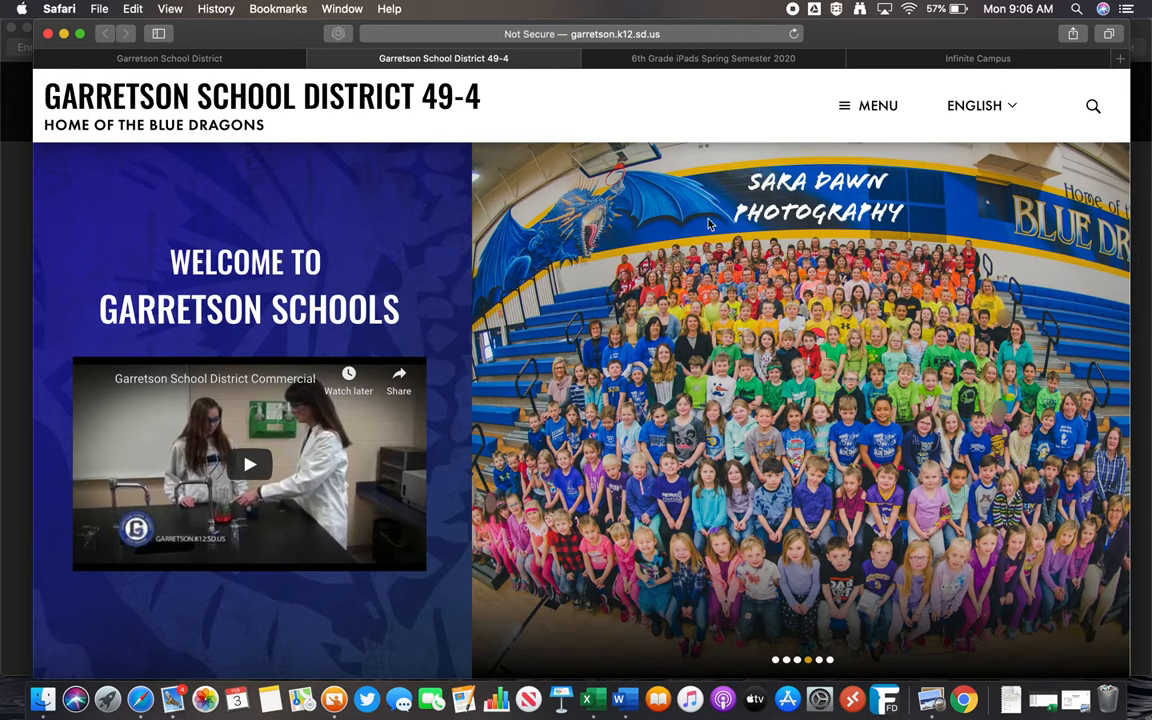
{"action": "mouse_move", "coordinate": [536, 38]}
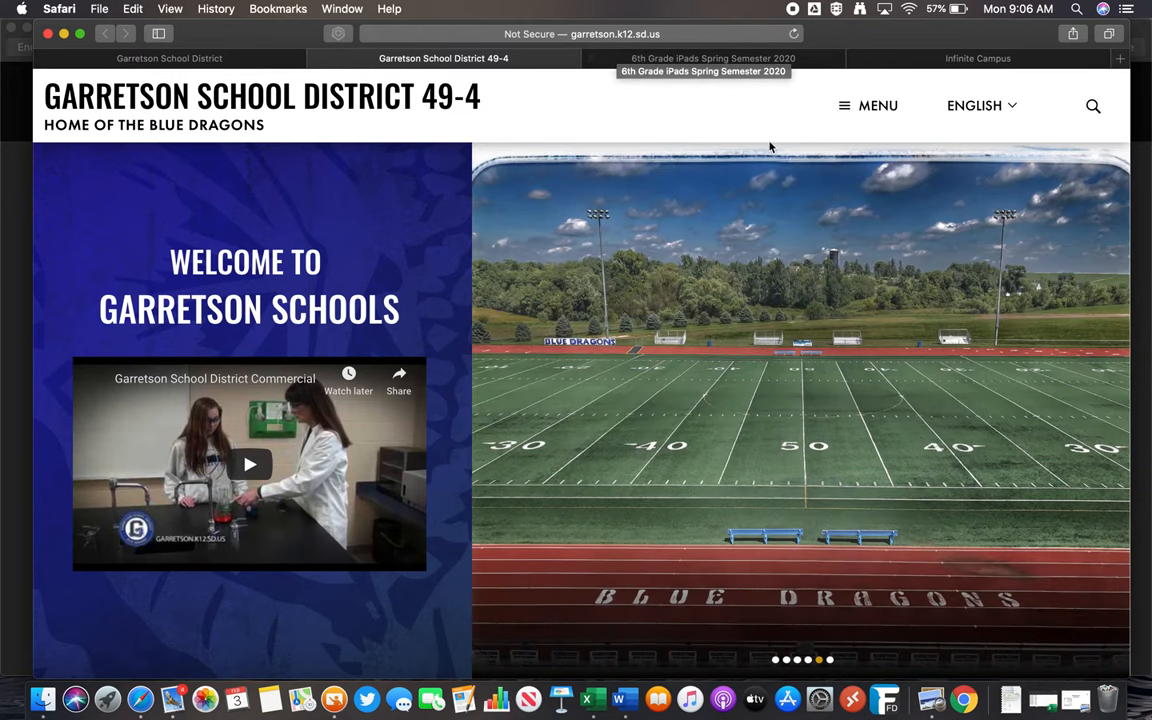
Open the Garretson School District site's full navigation menu from the header
{"action": "left_click", "coordinate": [876, 104]}
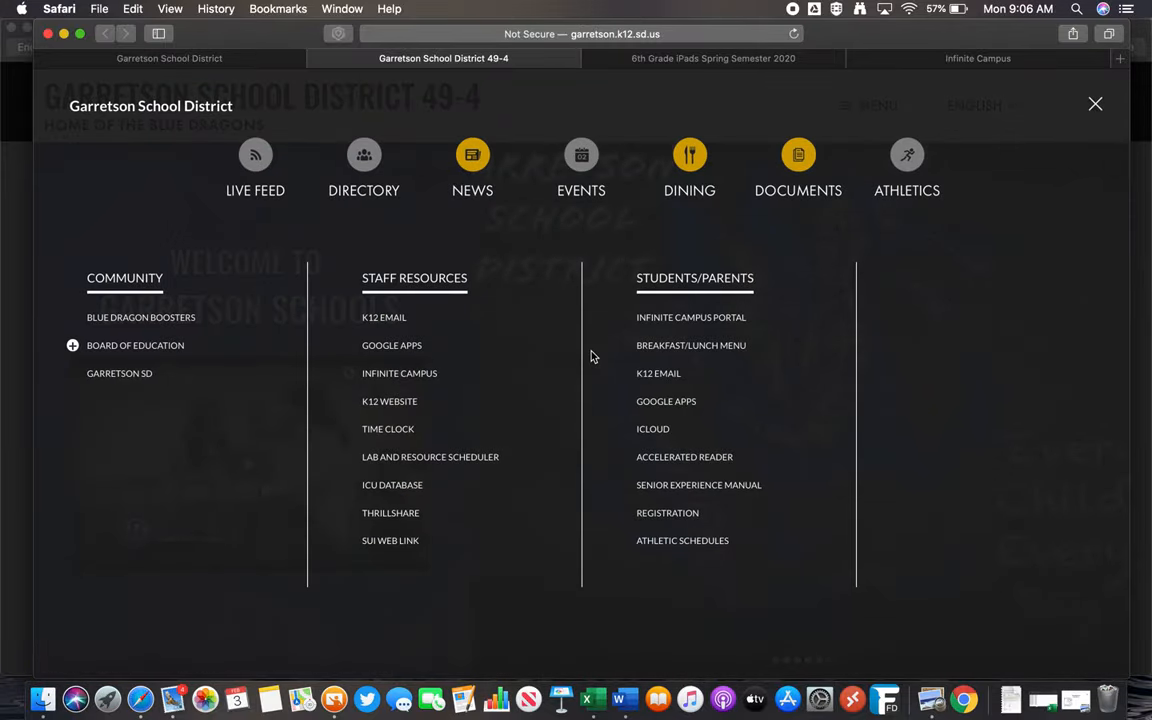
{"action": "mouse_move", "coordinate": [696, 320]}
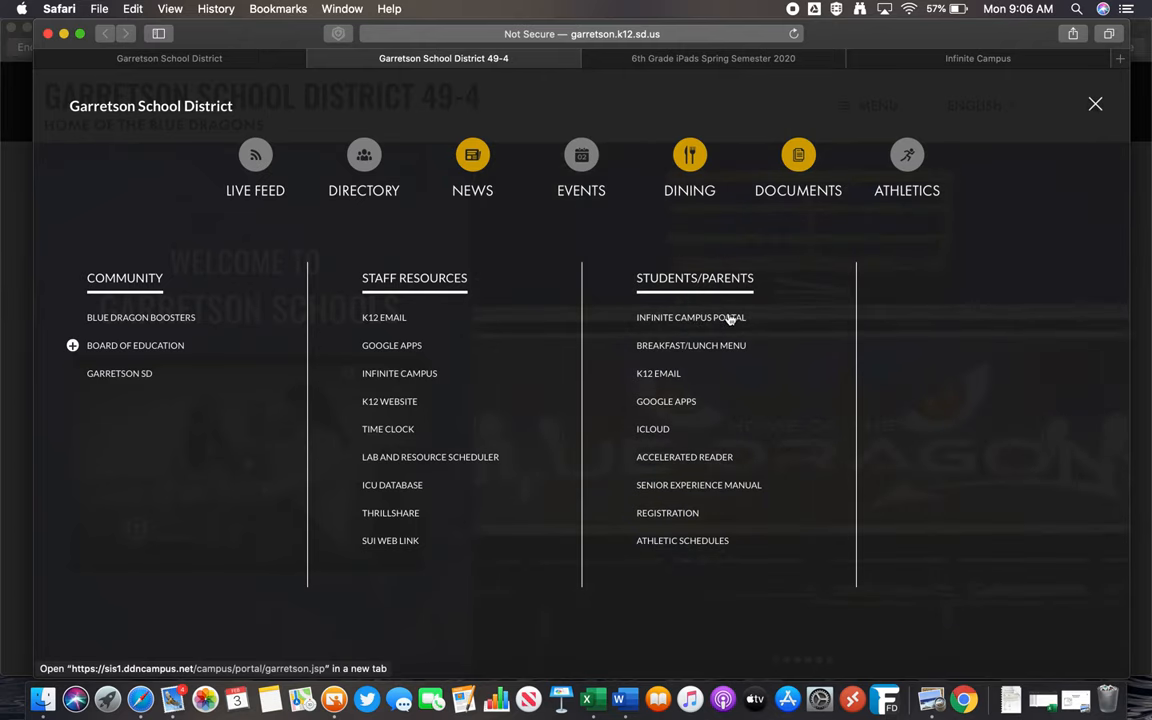
Open the Infinite Campus portal login page via the Students/Parents link
{"action": "left_click", "coordinate": [690, 316]}
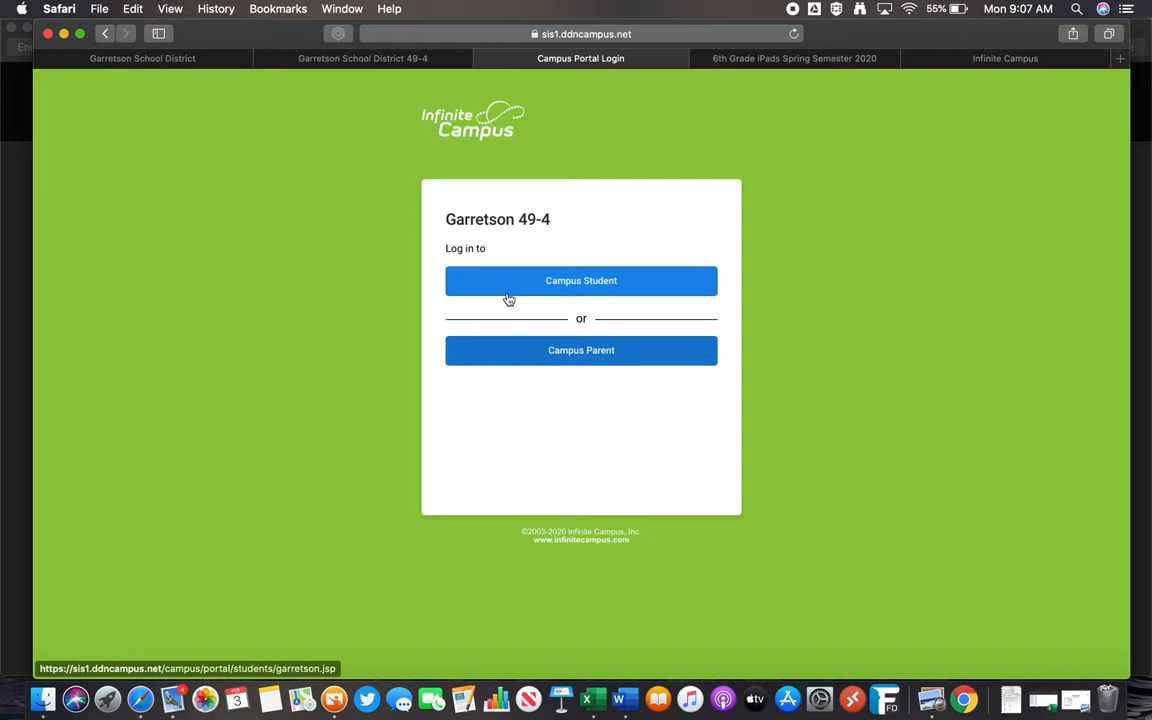
{"action": "mouse_move", "coordinate": [514, 334]}
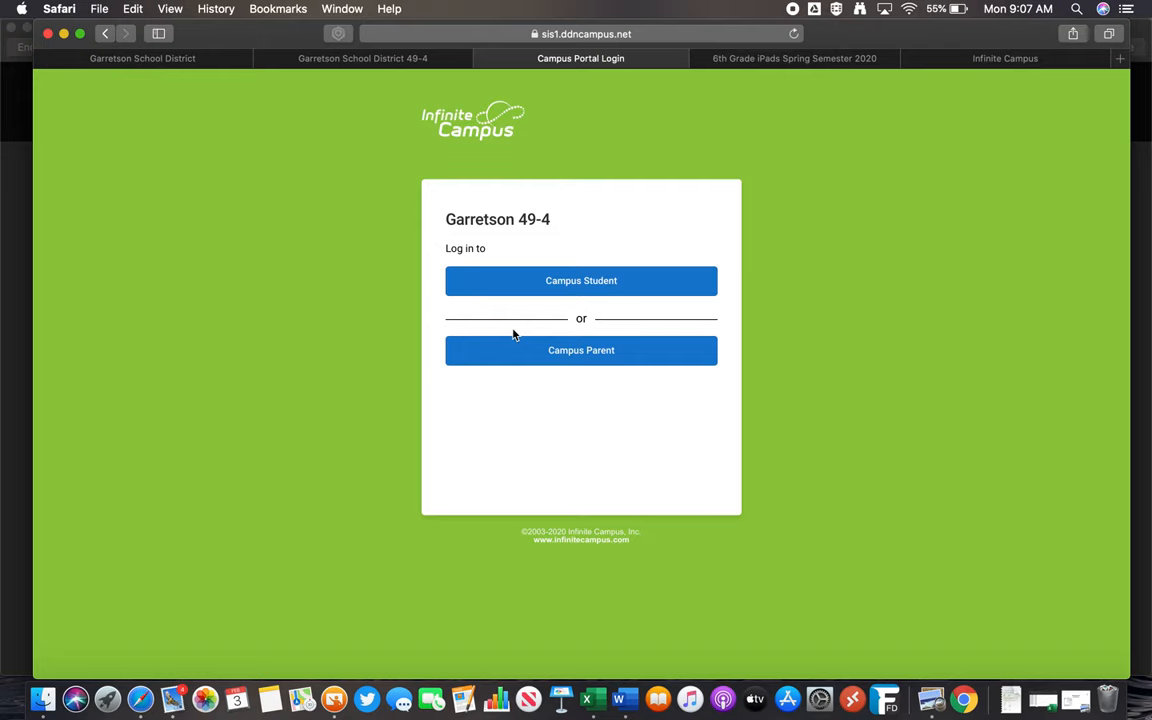
Sign in as Campus Parent with the parent username and password
{"action": "left_click", "coordinate": [580, 350]}
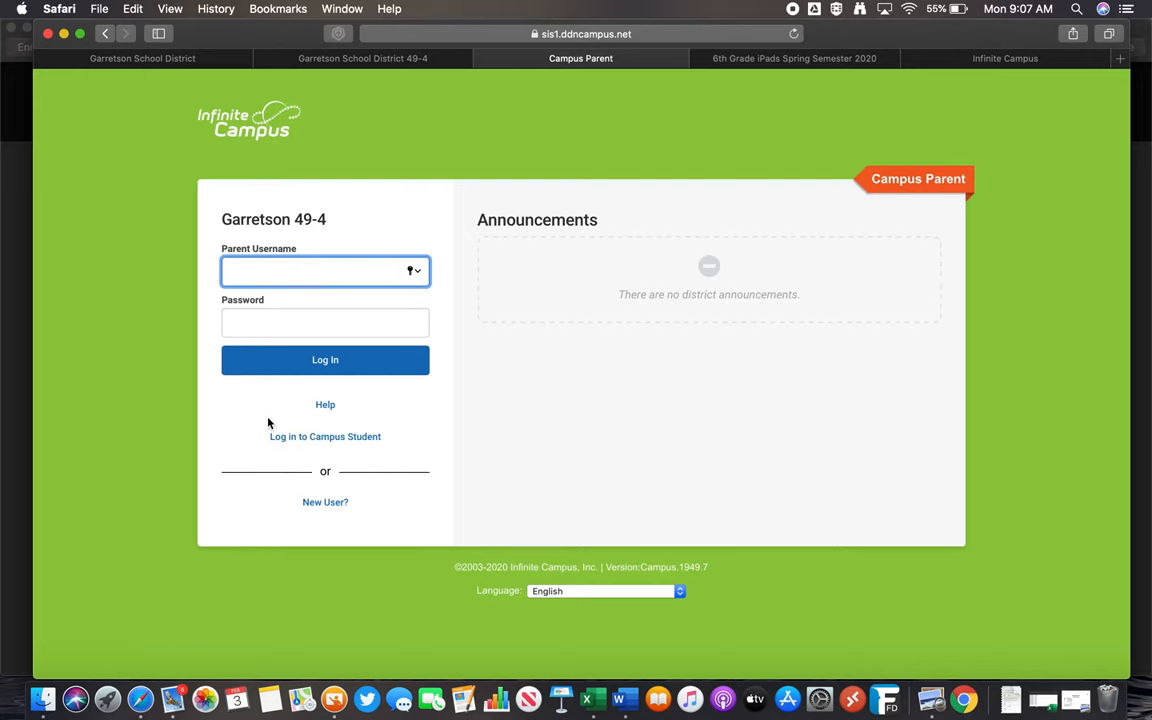
{"action": "type", "text": "schrankm"}
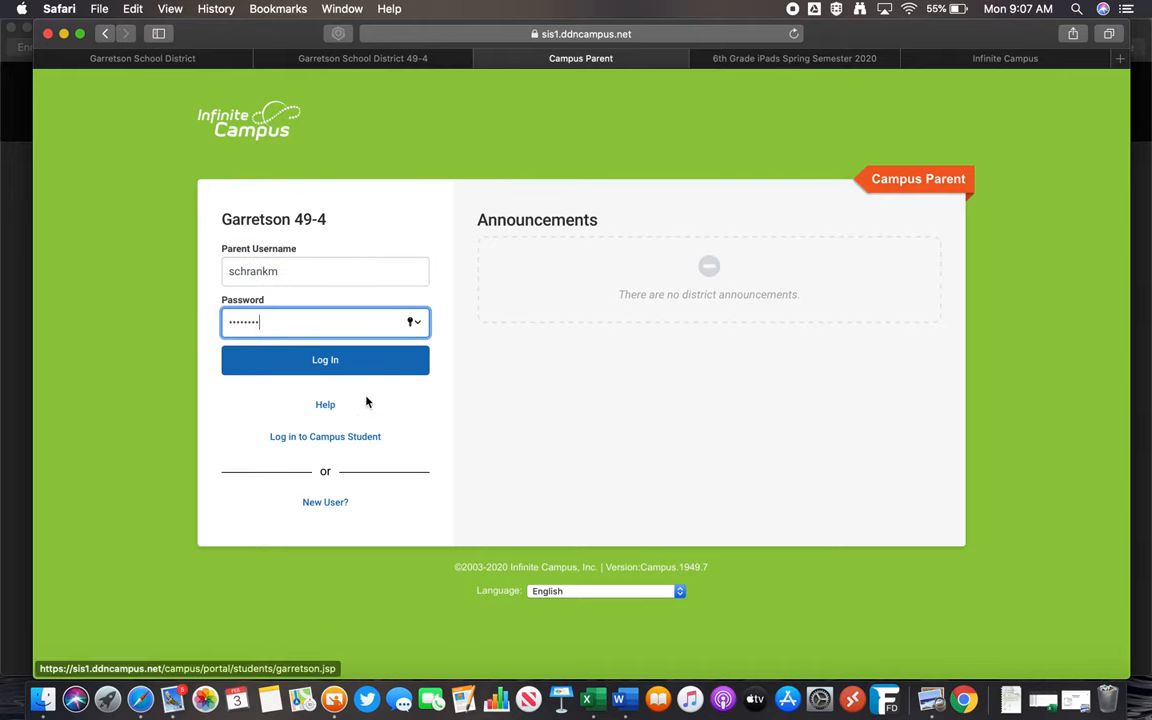
{"action": "left_click", "coordinate": [324, 360]}
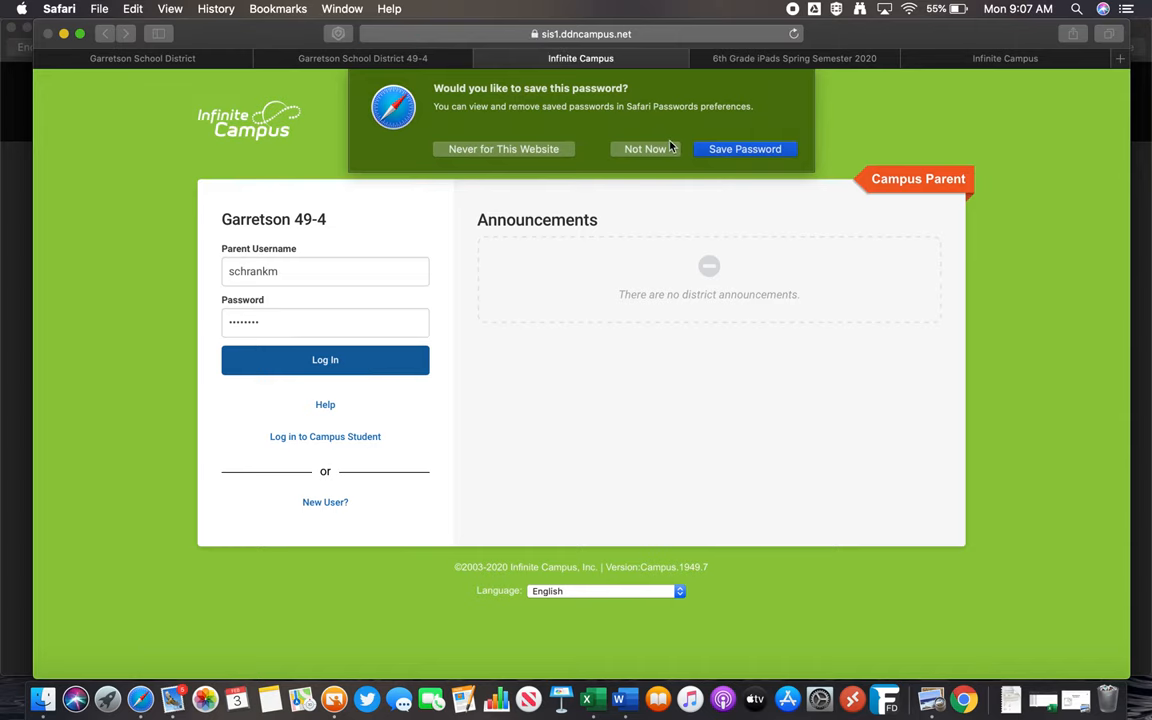
Decline Safari's save-password prompt and land on the parent Message Center
{"action": "left_click", "coordinate": [324, 360]}
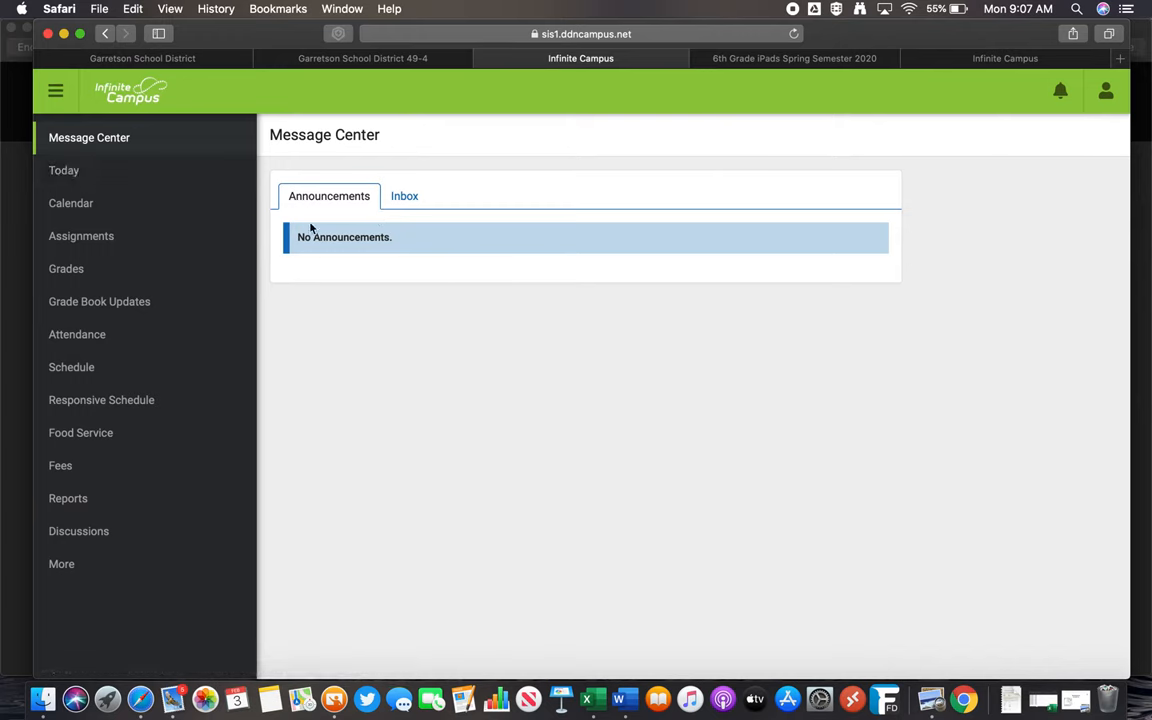
{"action": "mouse_move", "coordinate": [398, 232]}
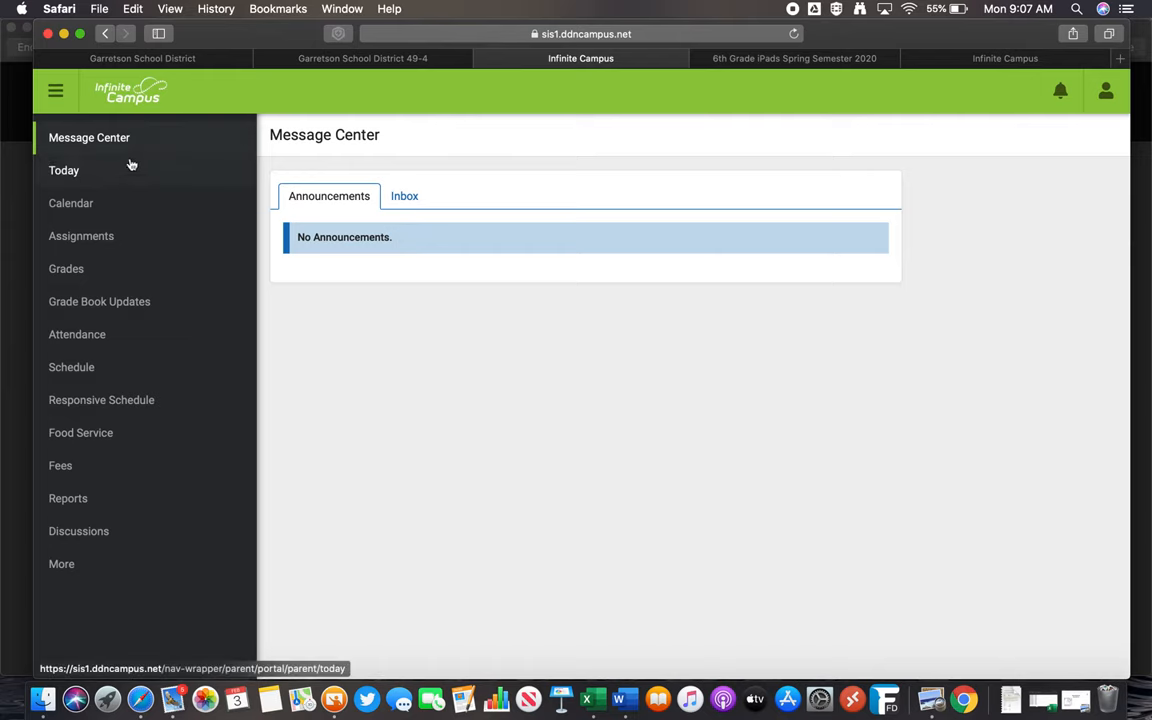
Review the student's Today overview and move on to the Calendar section
{"action": "left_click", "coordinate": [64, 170]}
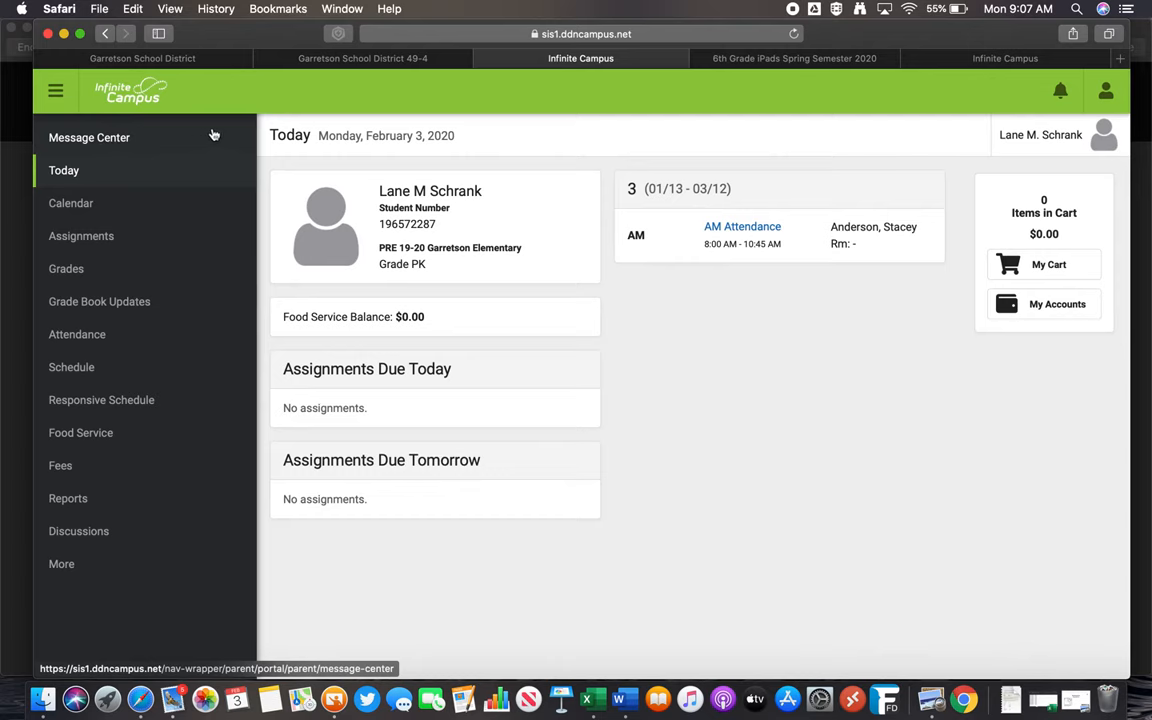
{"action": "mouse_move", "coordinate": [548, 344]}
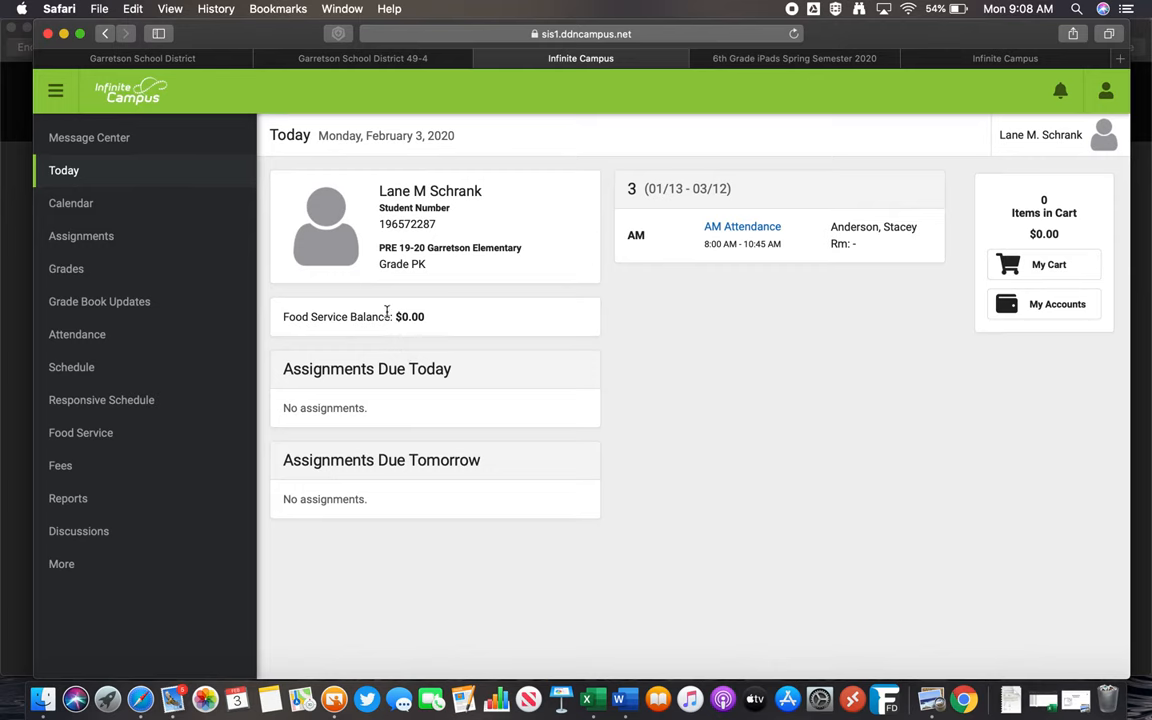
{"action": "mouse_move", "coordinate": [430, 464]}
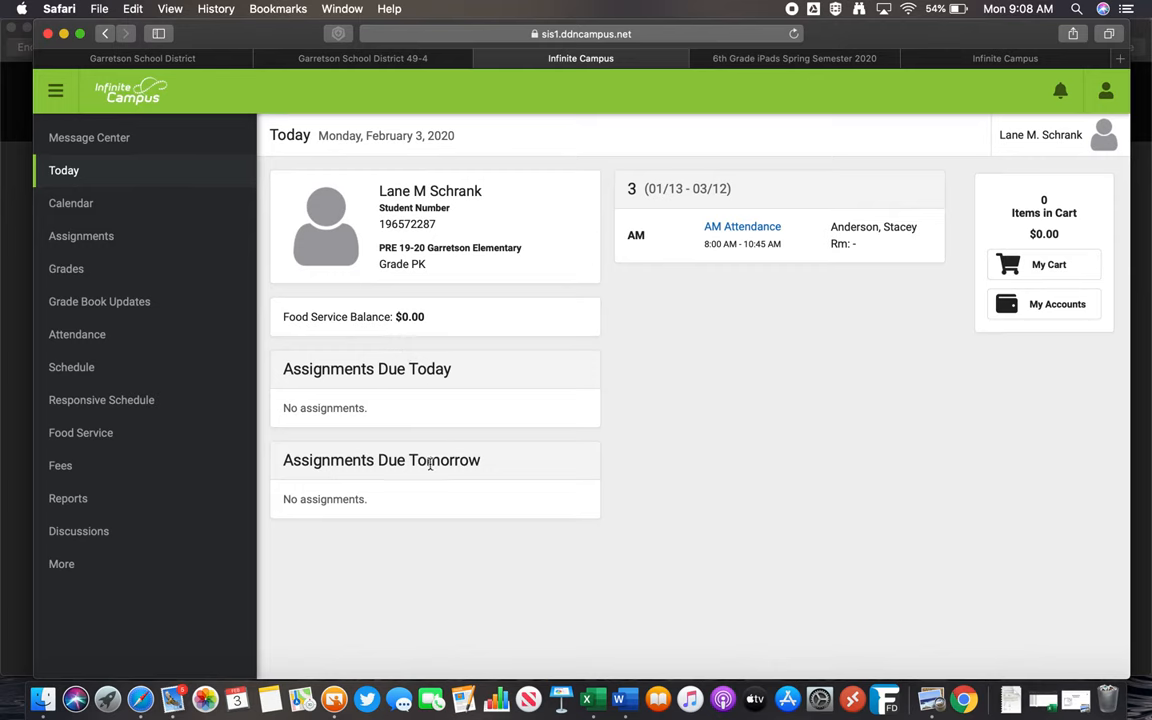
{"action": "mouse_move", "coordinate": [556, 476]}
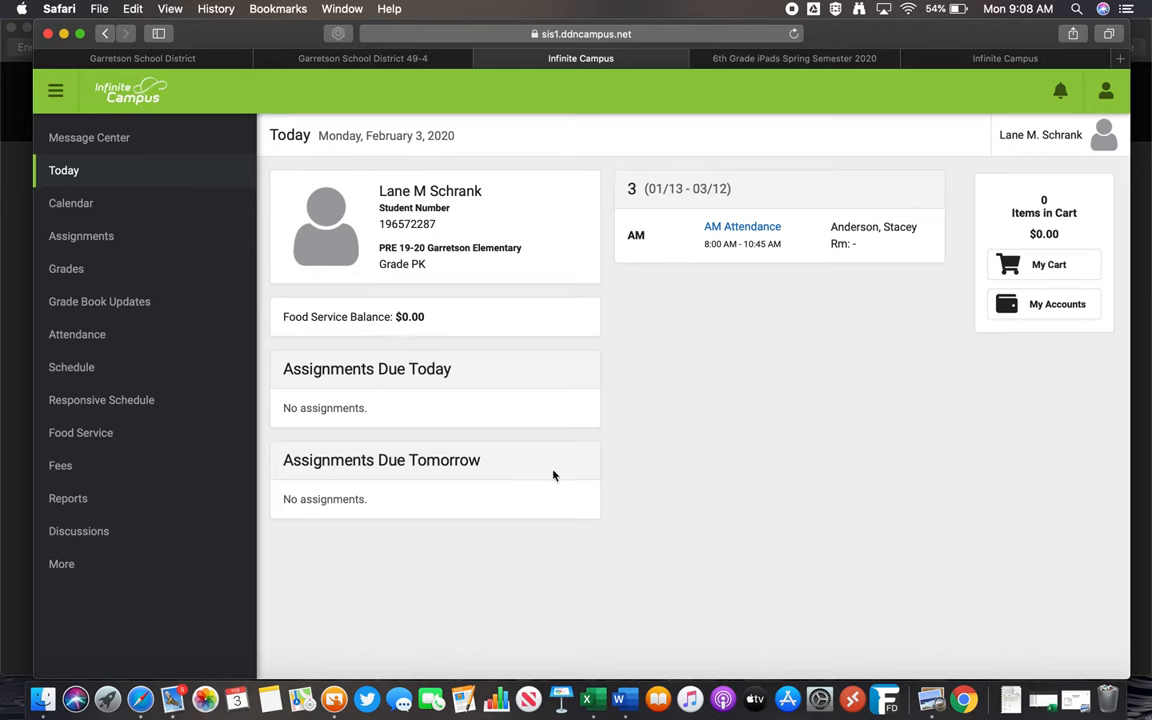
{"action": "mouse_move", "coordinate": [558, 366]}
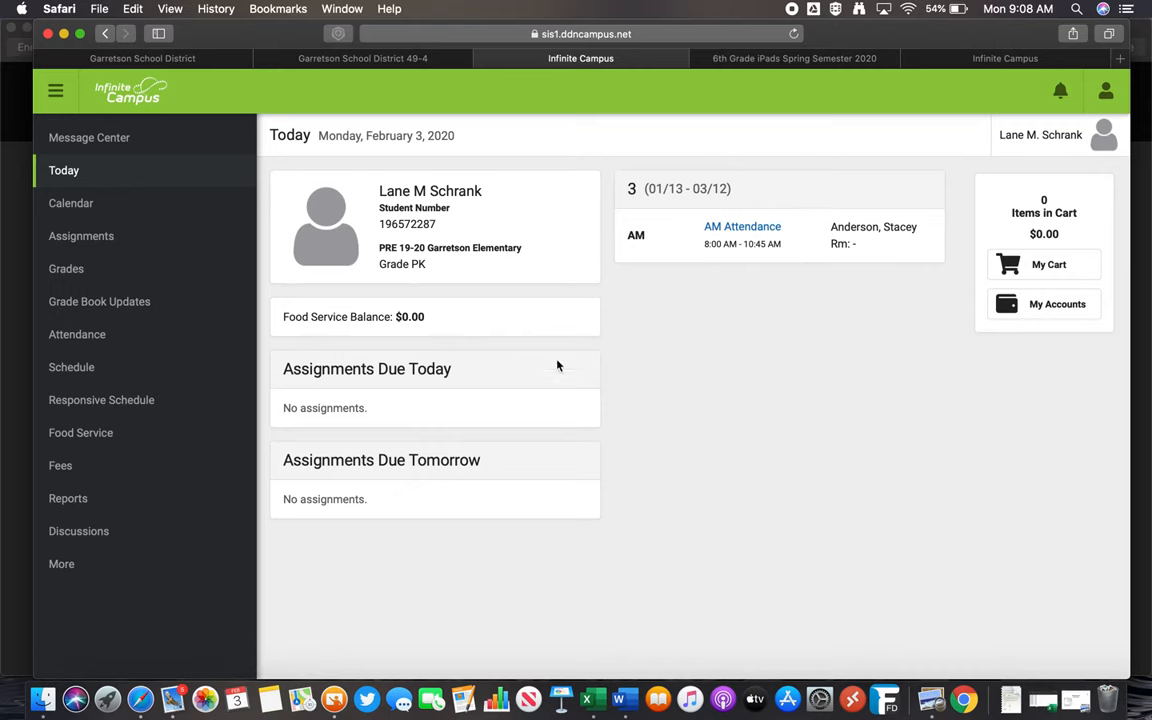
{"action": "mouse_move", "coordinate": [398, 272]}
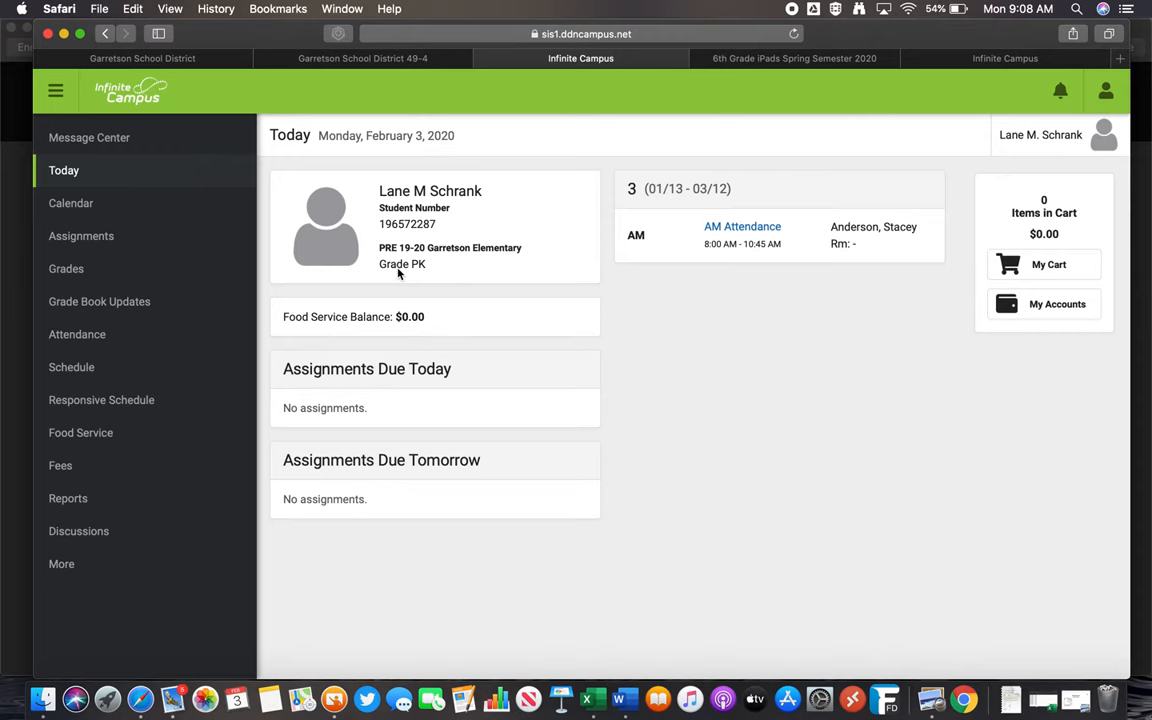
{"action": "mouse_move", "coordinate": [532, 260]}
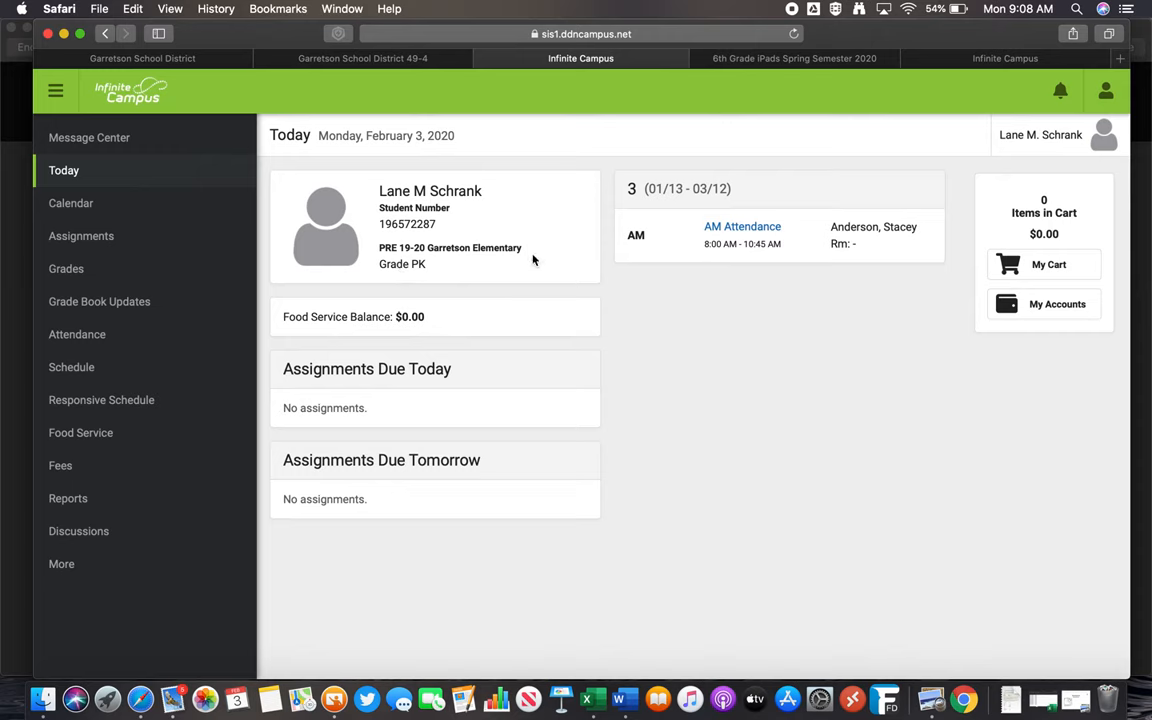
{"action": "left_click", "coordinate": [72, 204]}
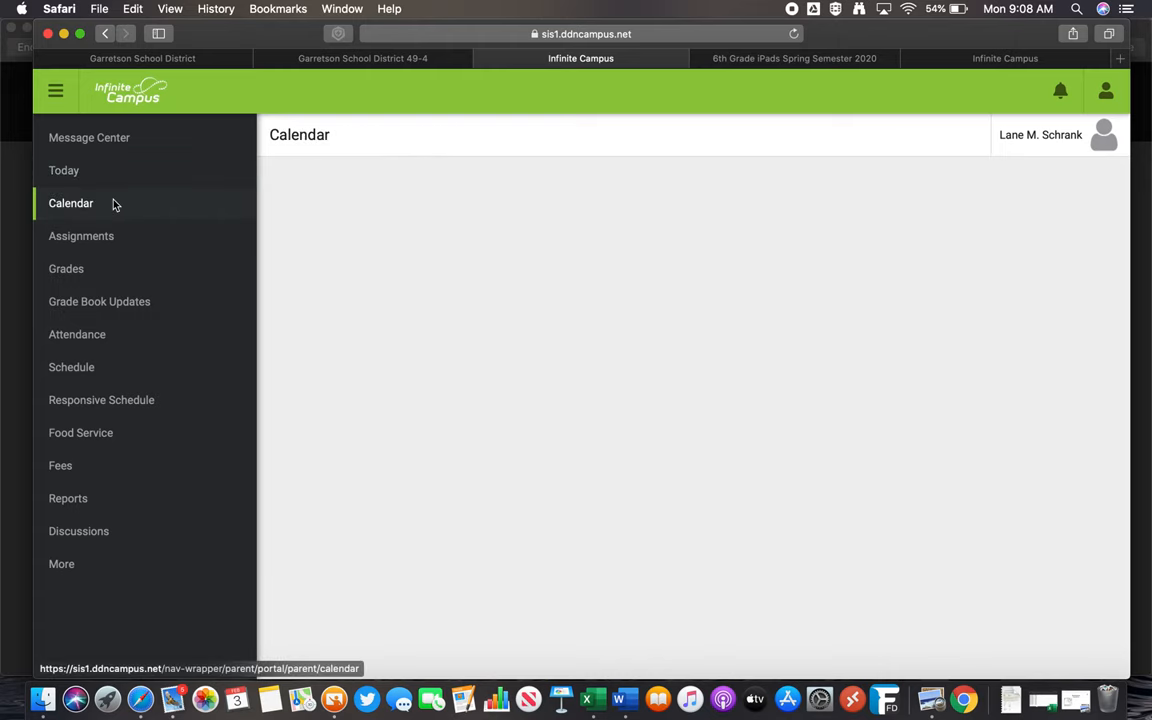
Browse February 2020 calendar days 17 and 13, toggling between schedule events and assignments
{"action": "left_click", "coordinate": [70, 204]}
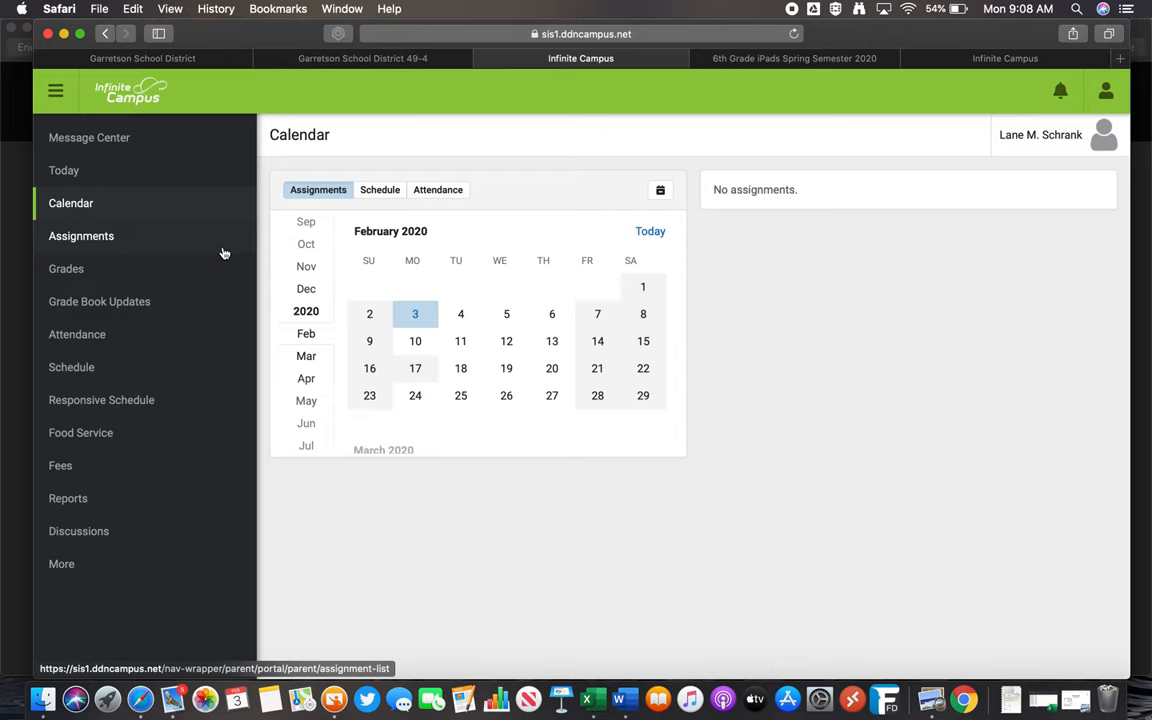
{"action": "mouse_move", "coordinate": [688, 374]}
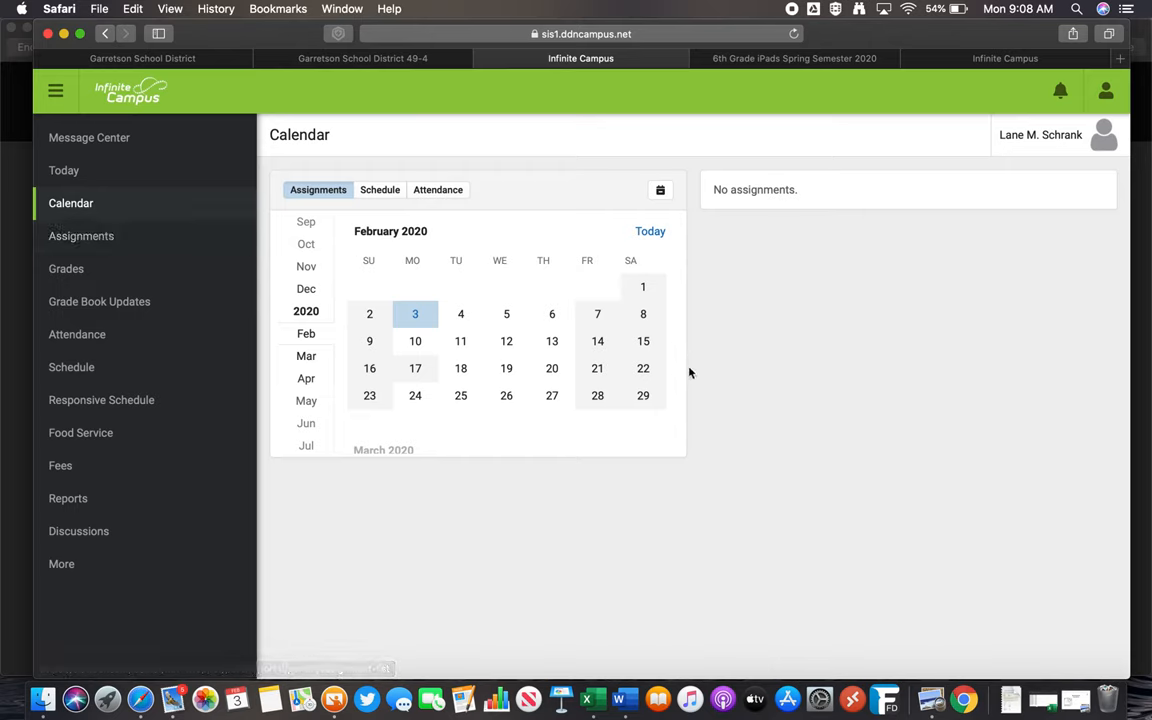
{"action": "left_click", "coordinate": [416, 368]}
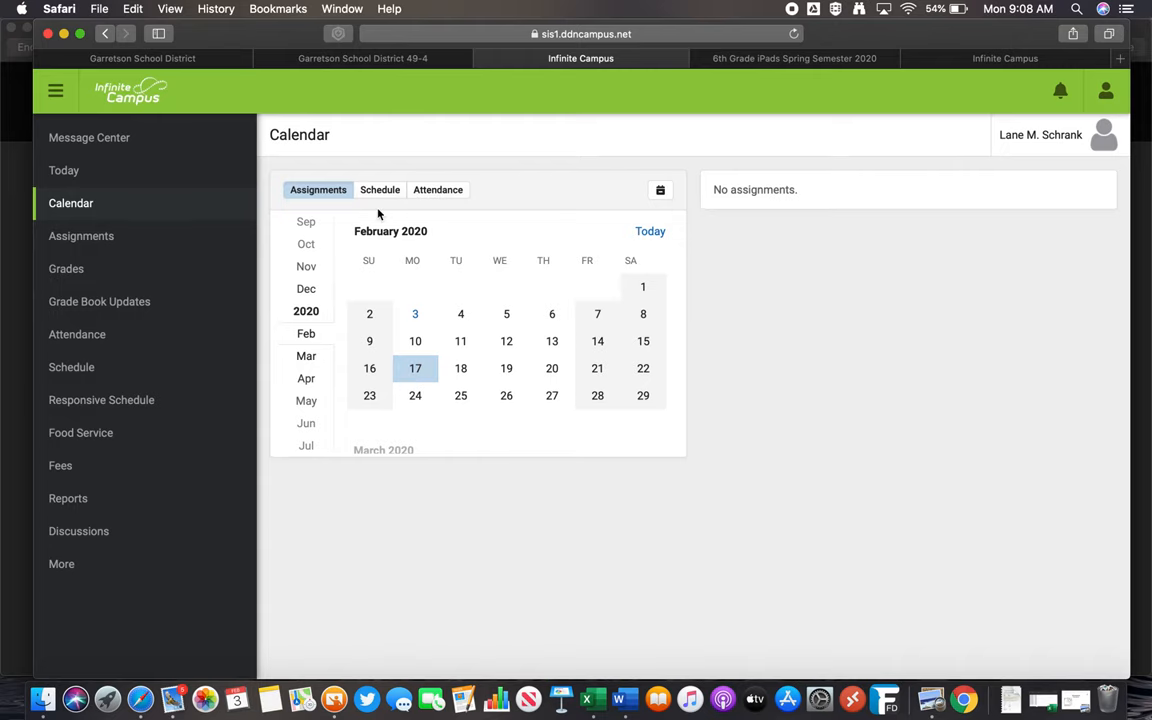
{"action": "left_click", "coordinate": [380, 188]}
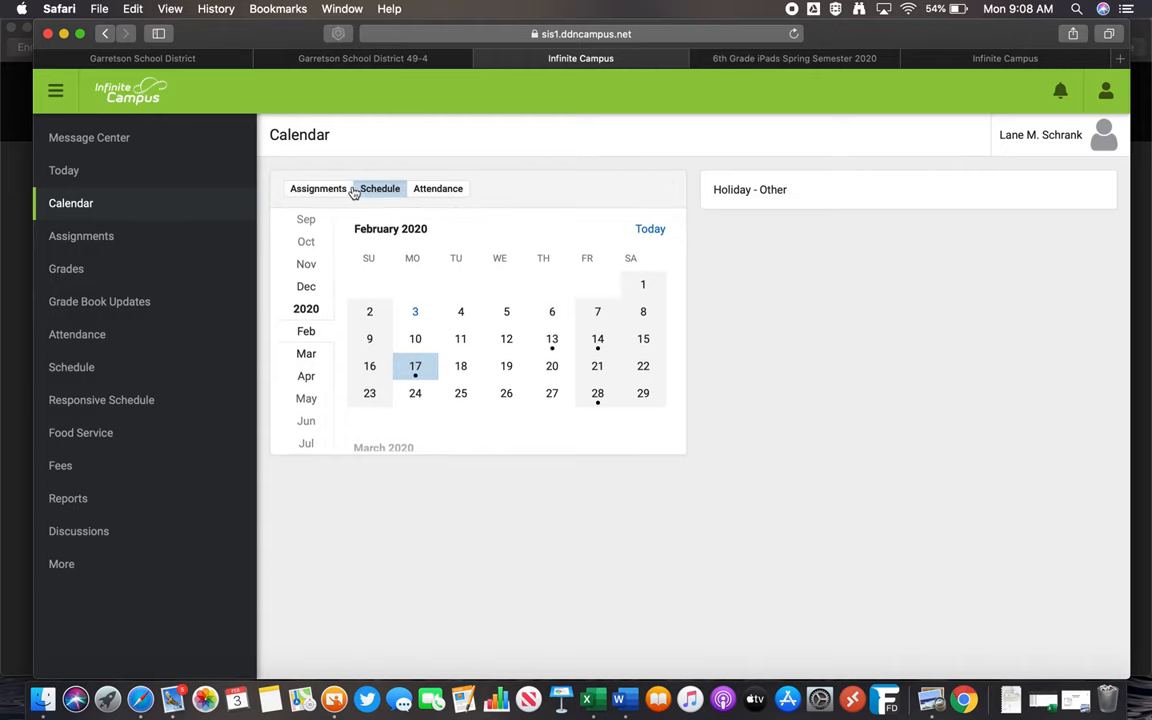
{"action": "left_click", "coordinate": [318, 188]}
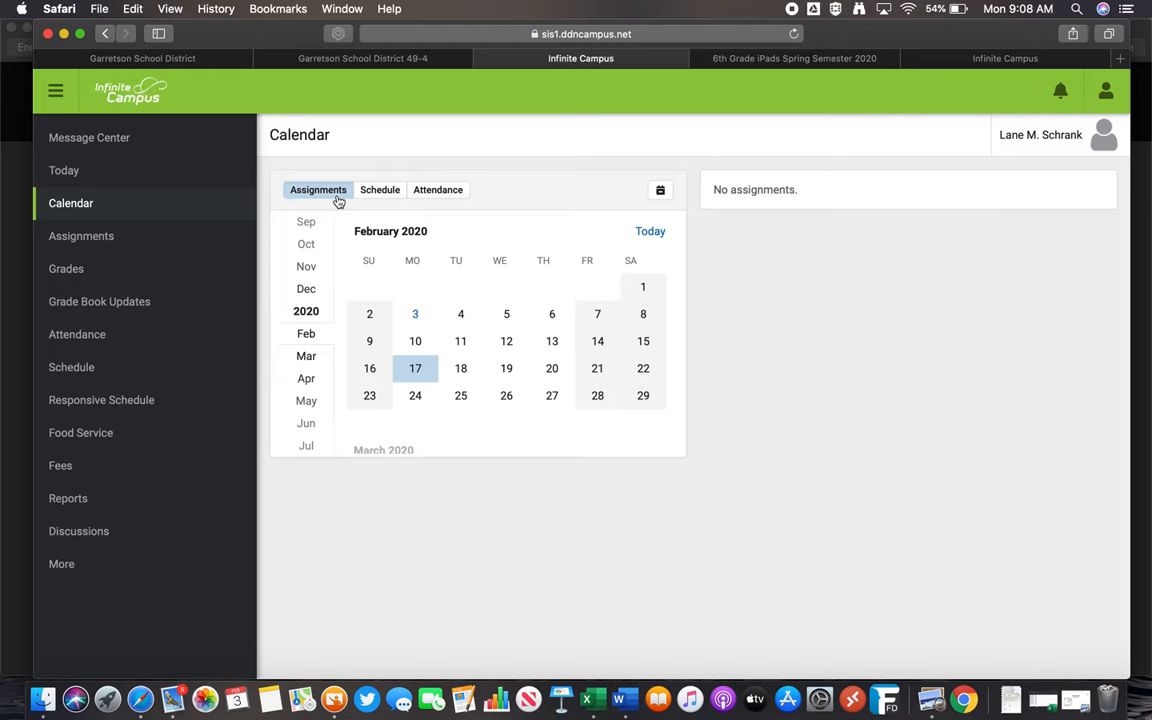
{"action": "left_click", "coordinate": [380, 188]}
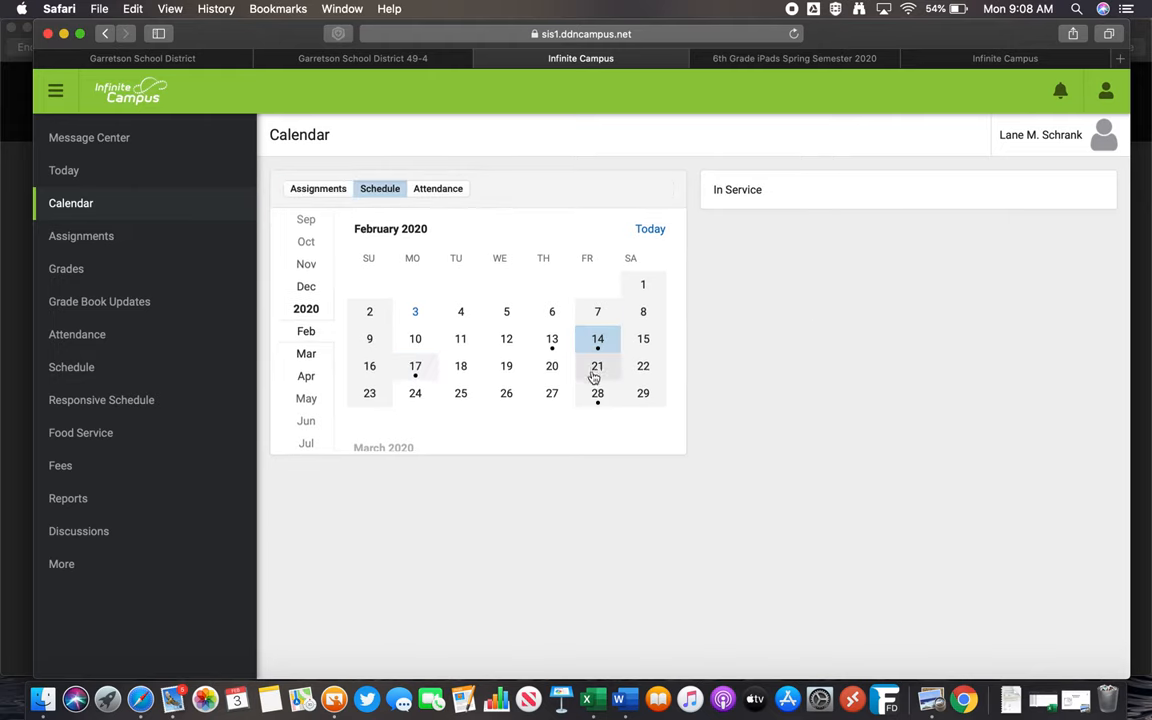
{"action": "left_click", "coordinate": [552, 338]}
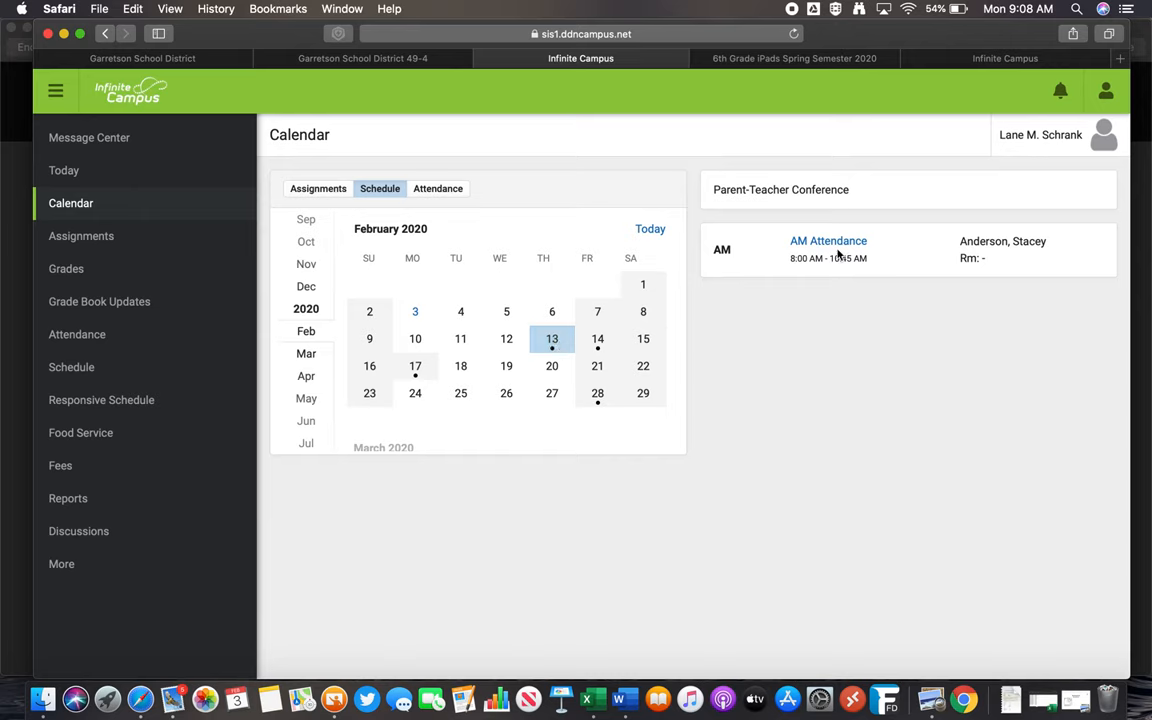
{"action": "left_click", "coordinate": [596, 392]}
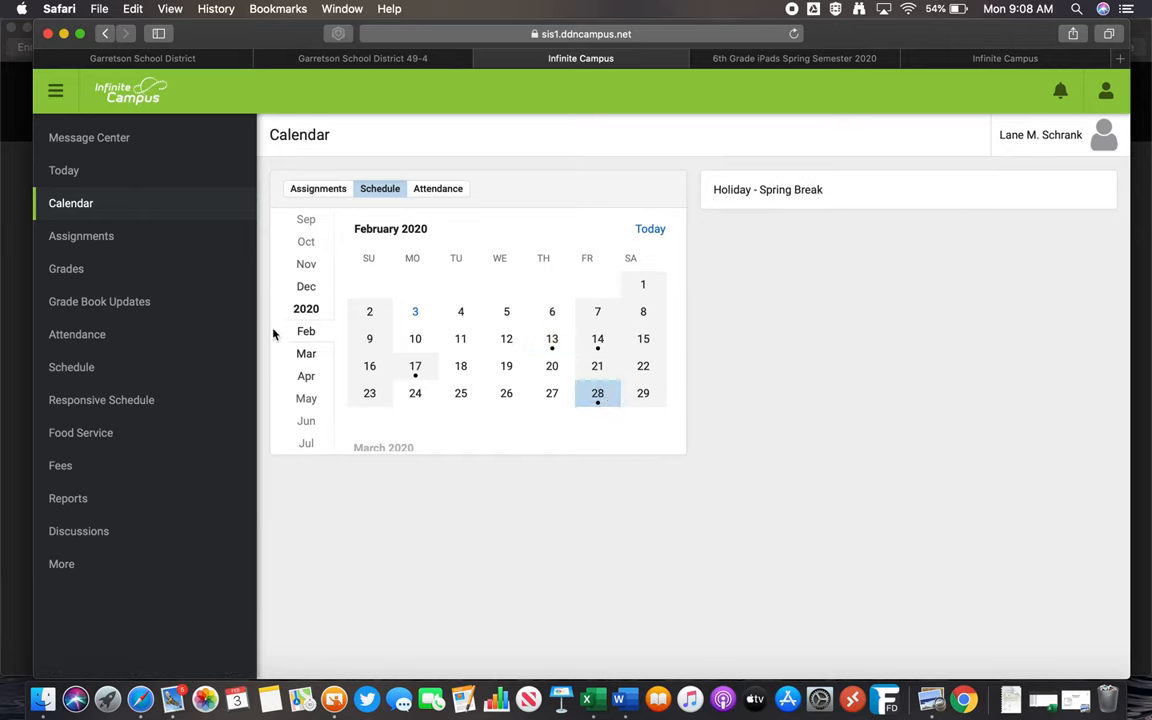
Show assignments on the calendar, then go to the Assignments section
{"action": "left_click", "coordinate": [318, 188]}
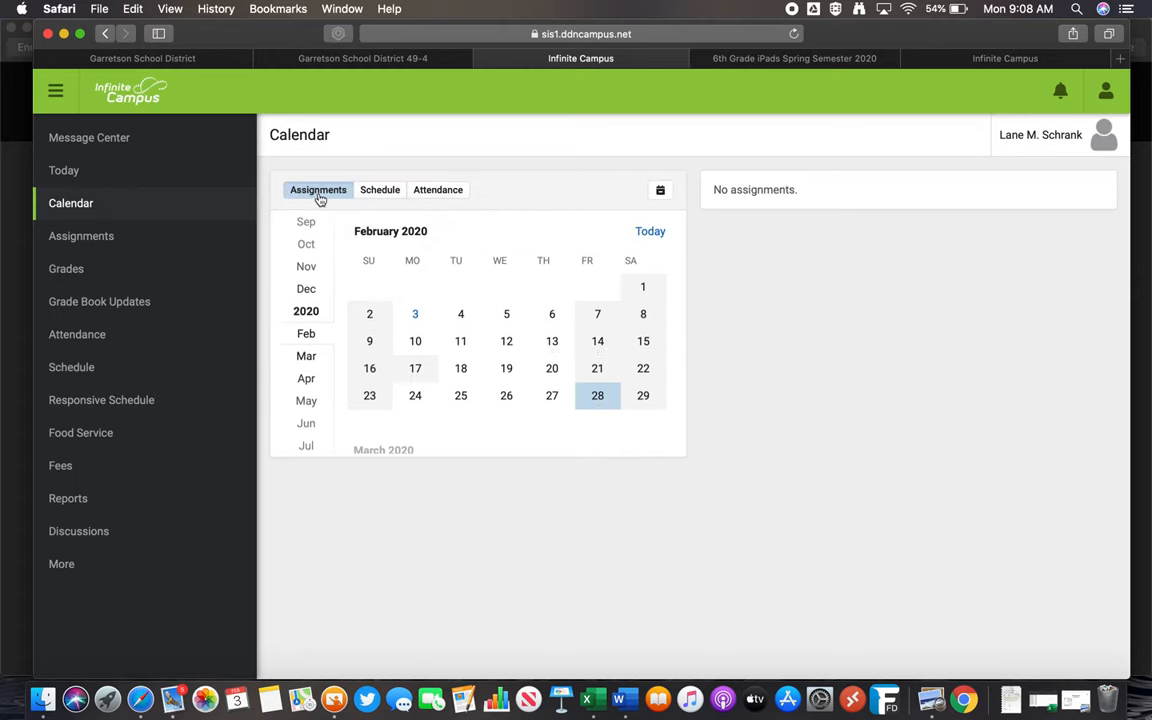
{"action": "left_click", "coordinate": [80, 236]}
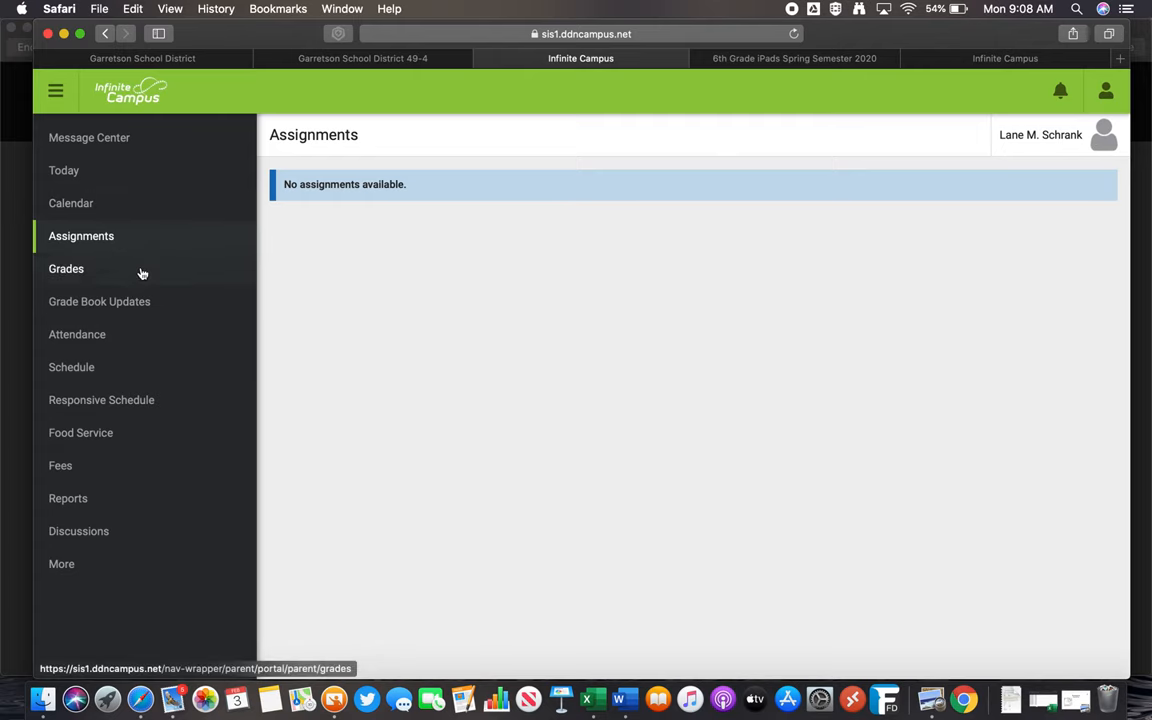
Check the empty Grades page and move on to the Attendance section
{"action": "left_click", "coordinate": [66, 268]}
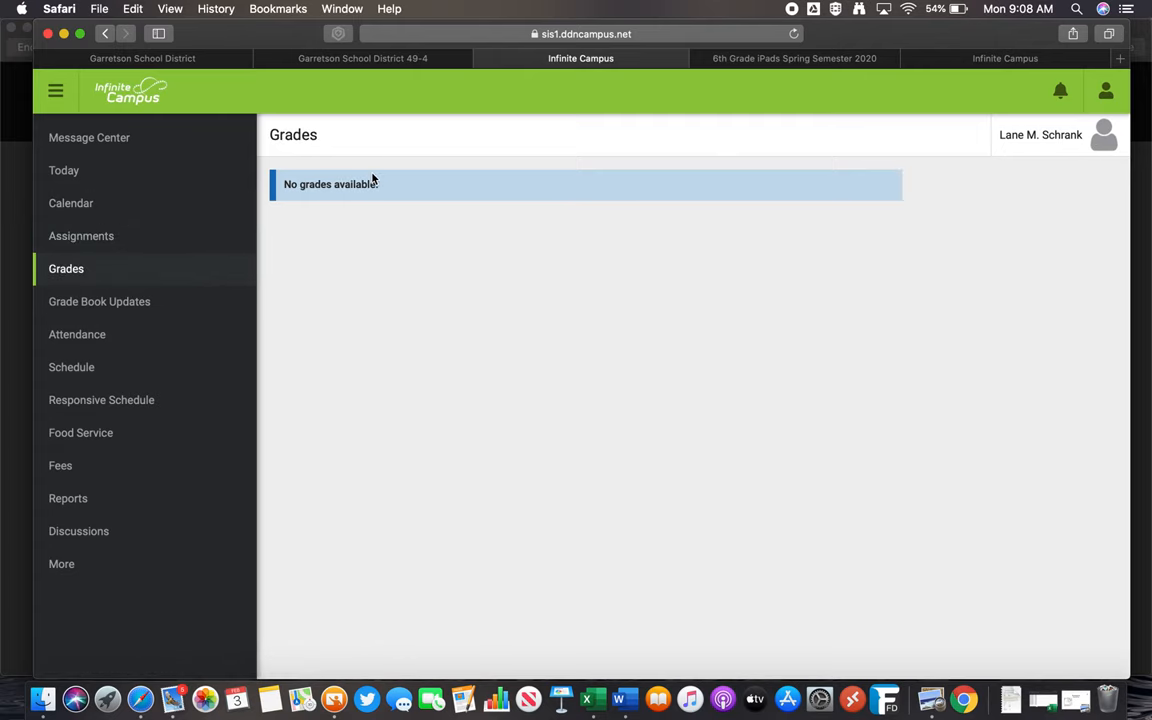
{"action": "mouse_move", "coordinate": [364, 428]}
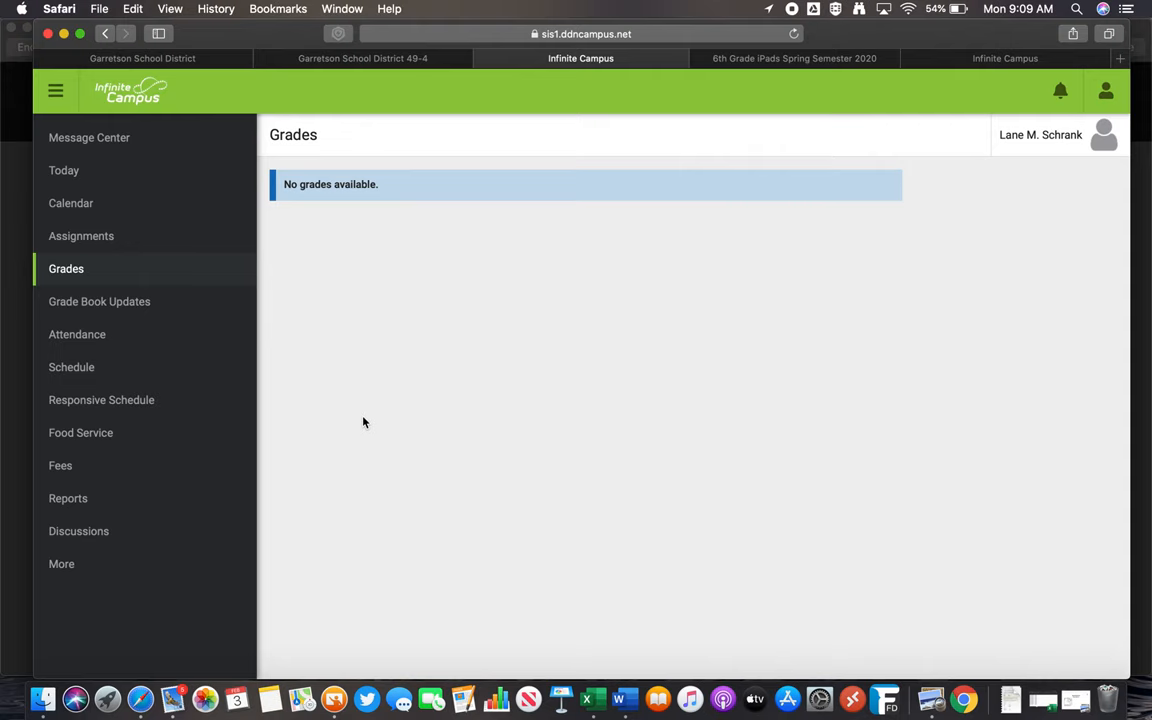
{"action": "mouse_move", "coordinate": [100, 300]}
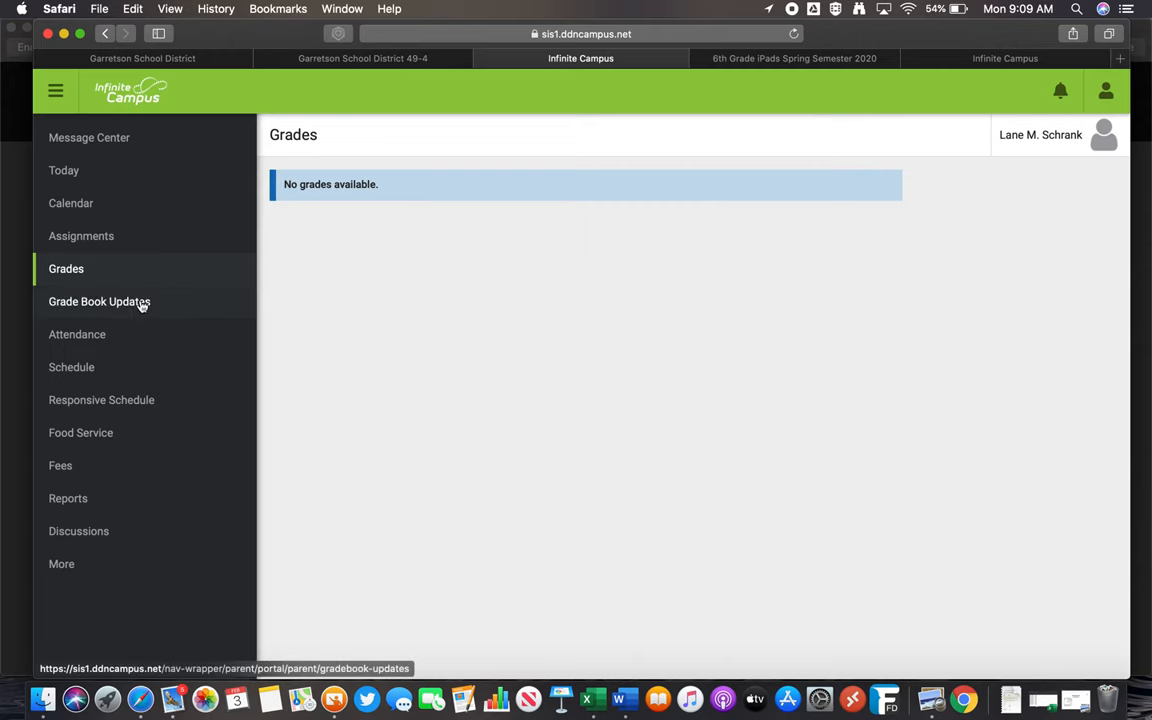
{"action": "left_click", "coordinate": [76, 334]}
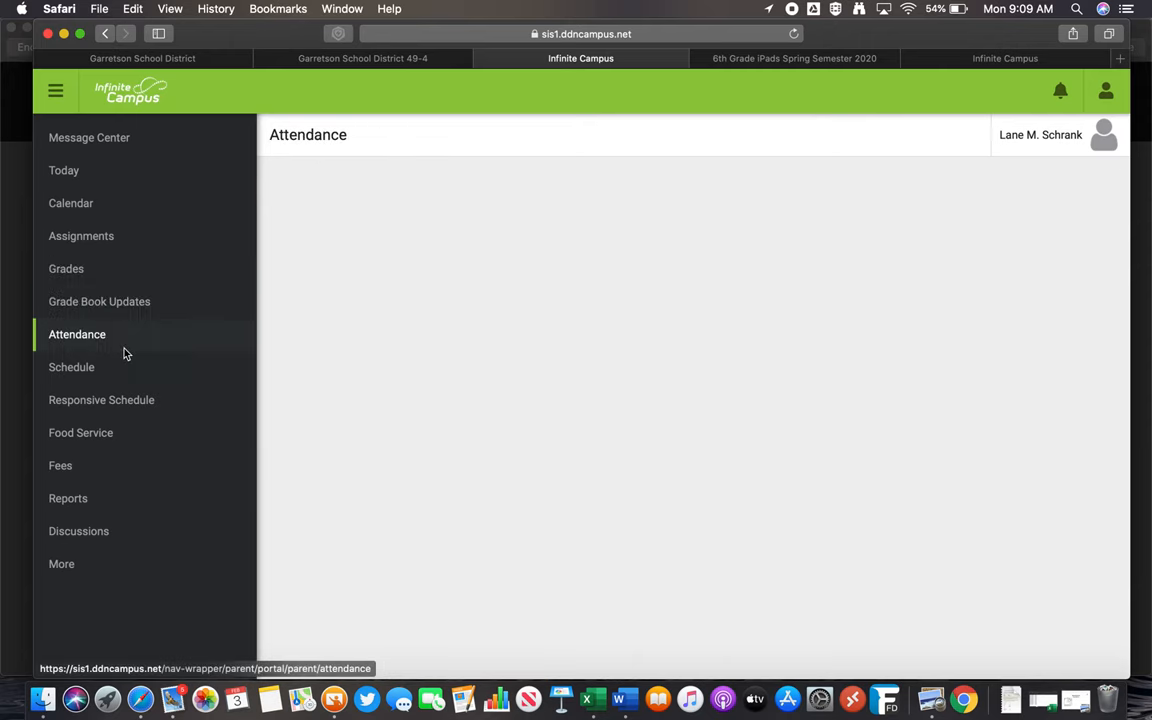
Review Term 3 attendance and the class schedule, then bring up Food Service balances
{"action": "left_click", "coordinate": [76, 334]}
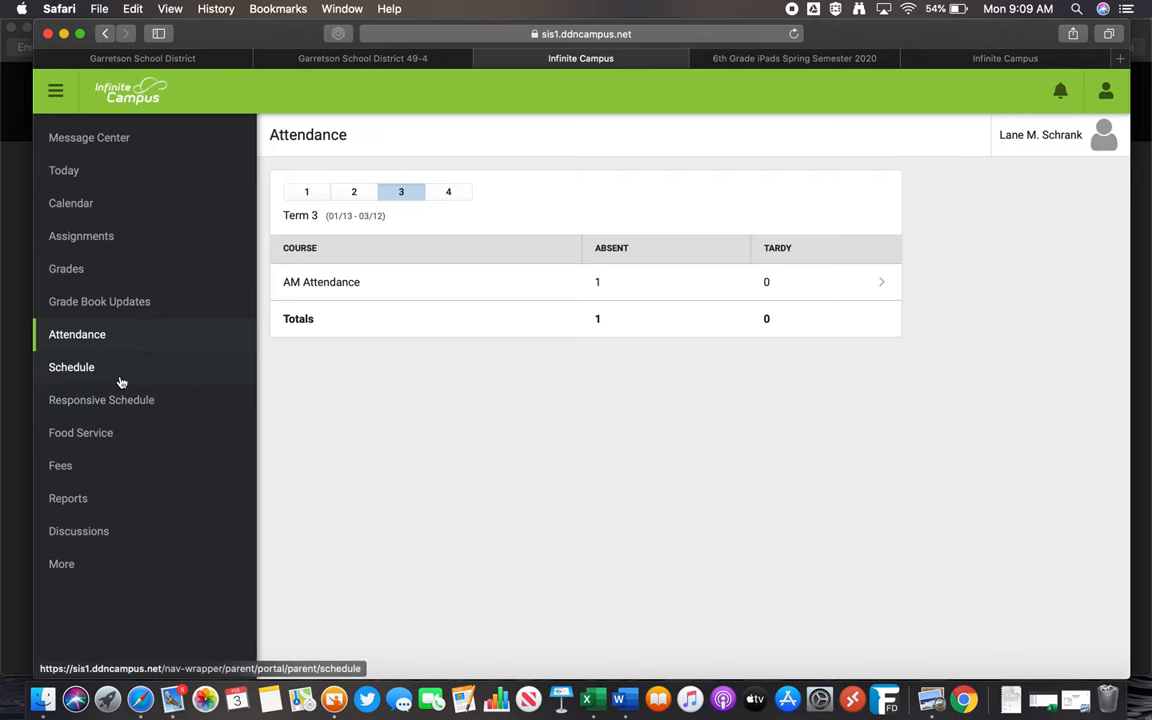
{"action": "left_click", "coordinate": [72, 368]}
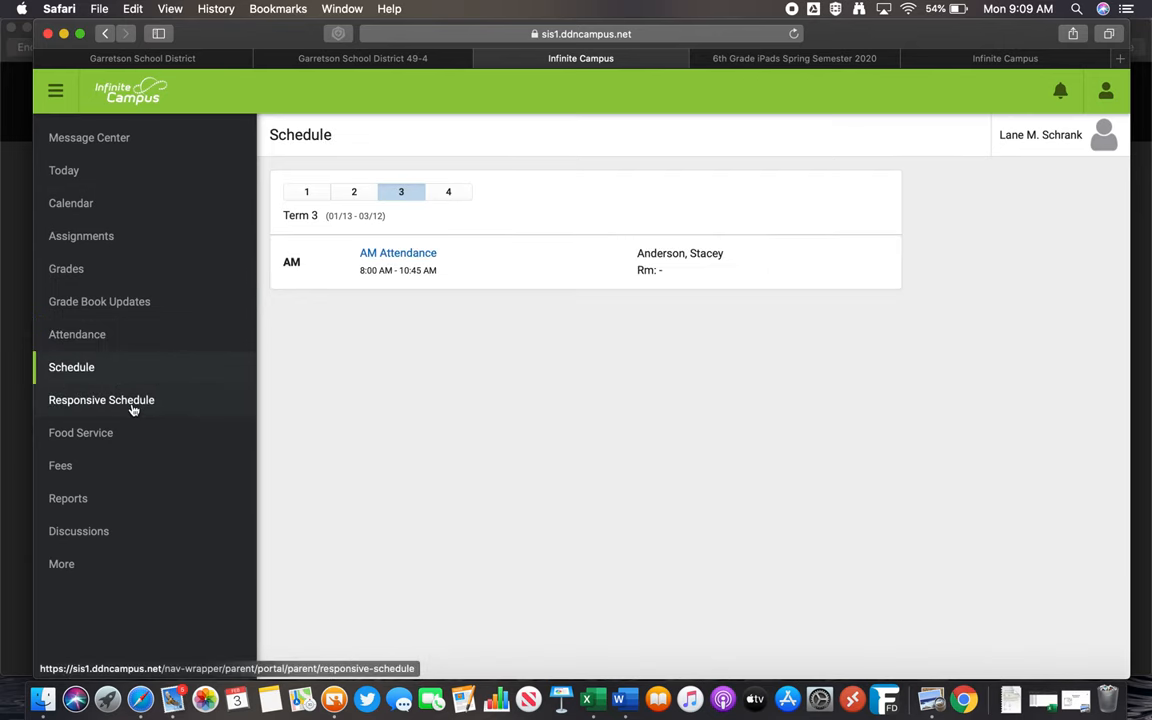
{"action": "left_click", "coordinate": [80, 432]}
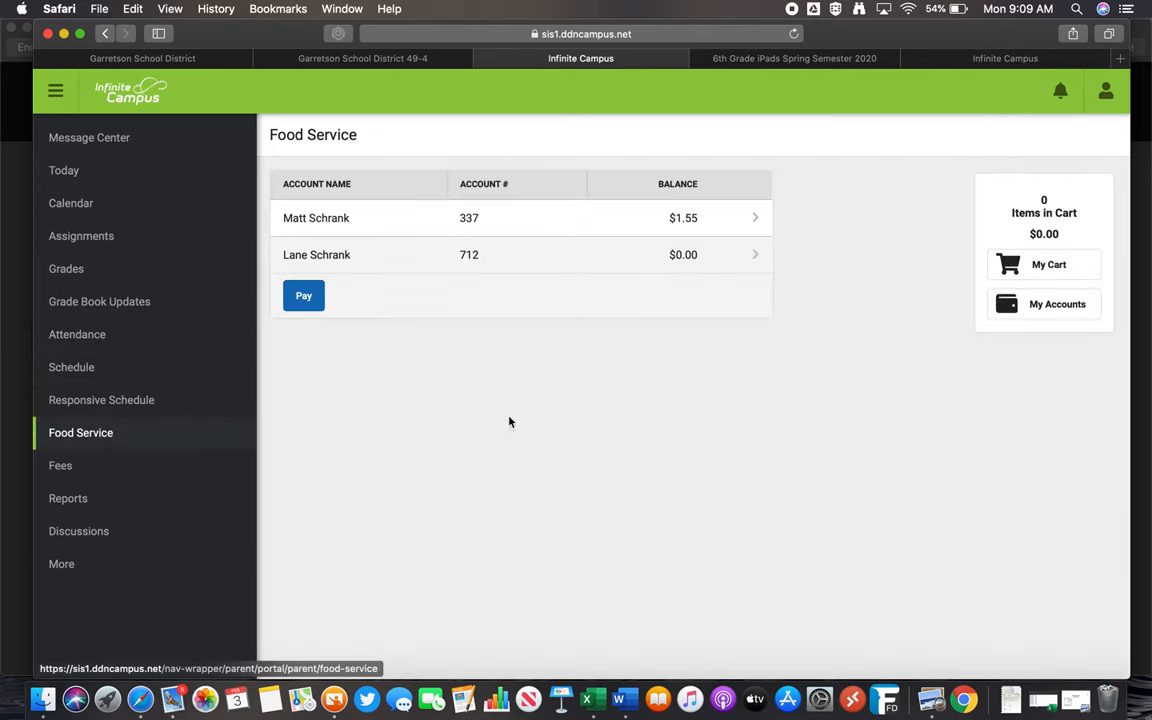
{"action": "mouse_move", "coordinate": [620, 304]}
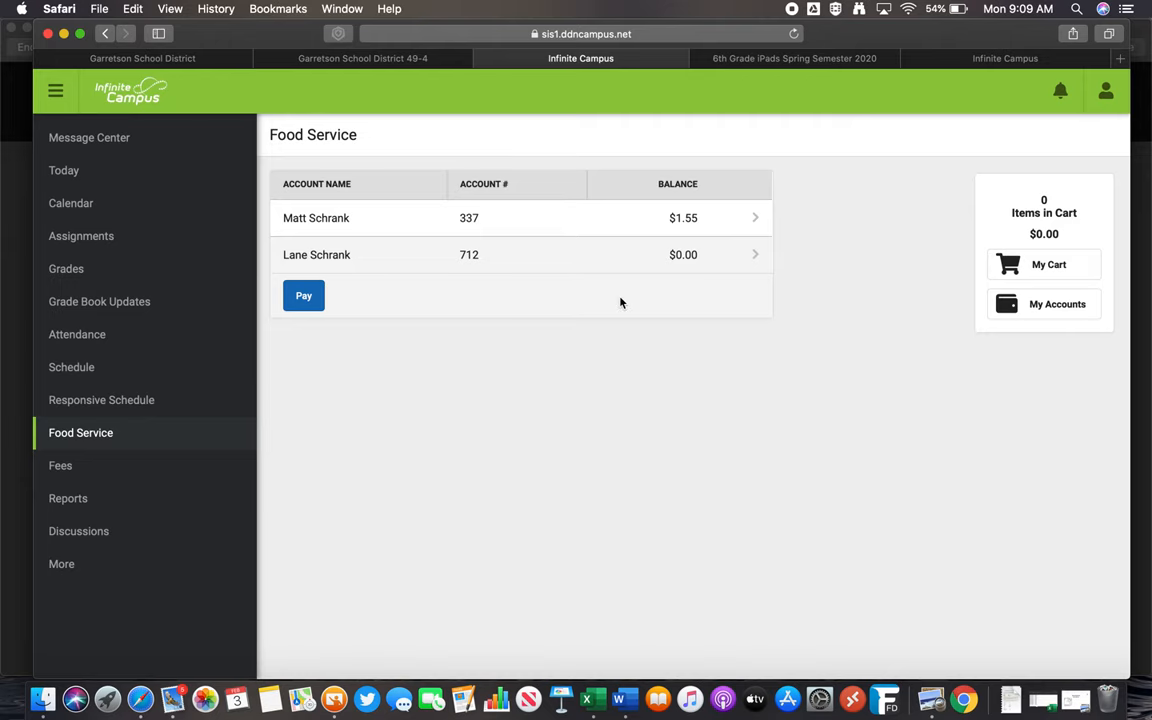
Check Lane's last-7-days lunch account activity and payment account management, then go to Reports
{"action": "left_click", "coordinate": [304, 296]}
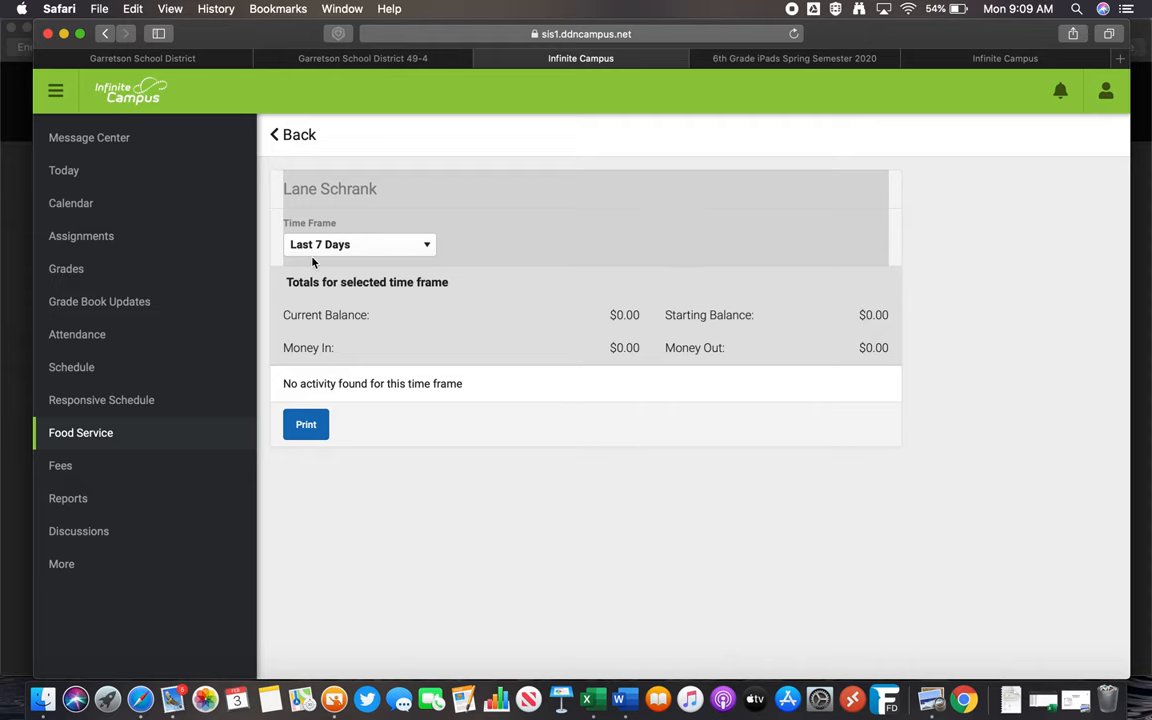
{"action": "mouse_move", "coordinate": [80, 432]}
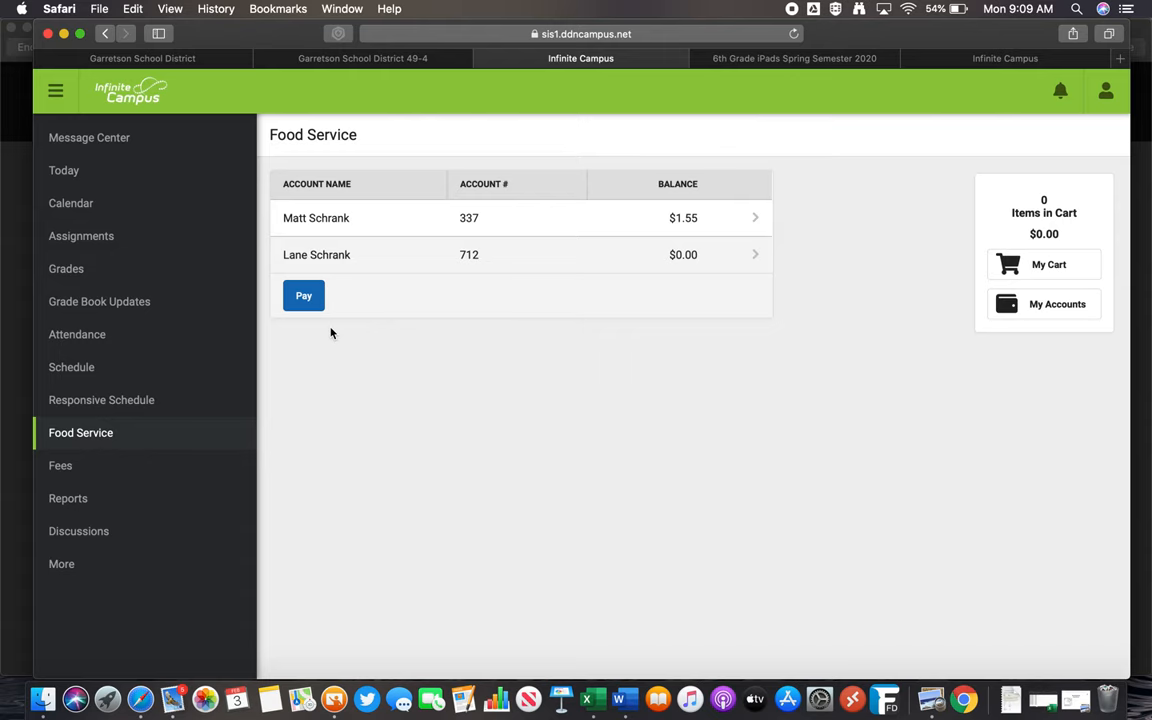
{"action": "mouse_move", "coordinate": [1056, 304]}
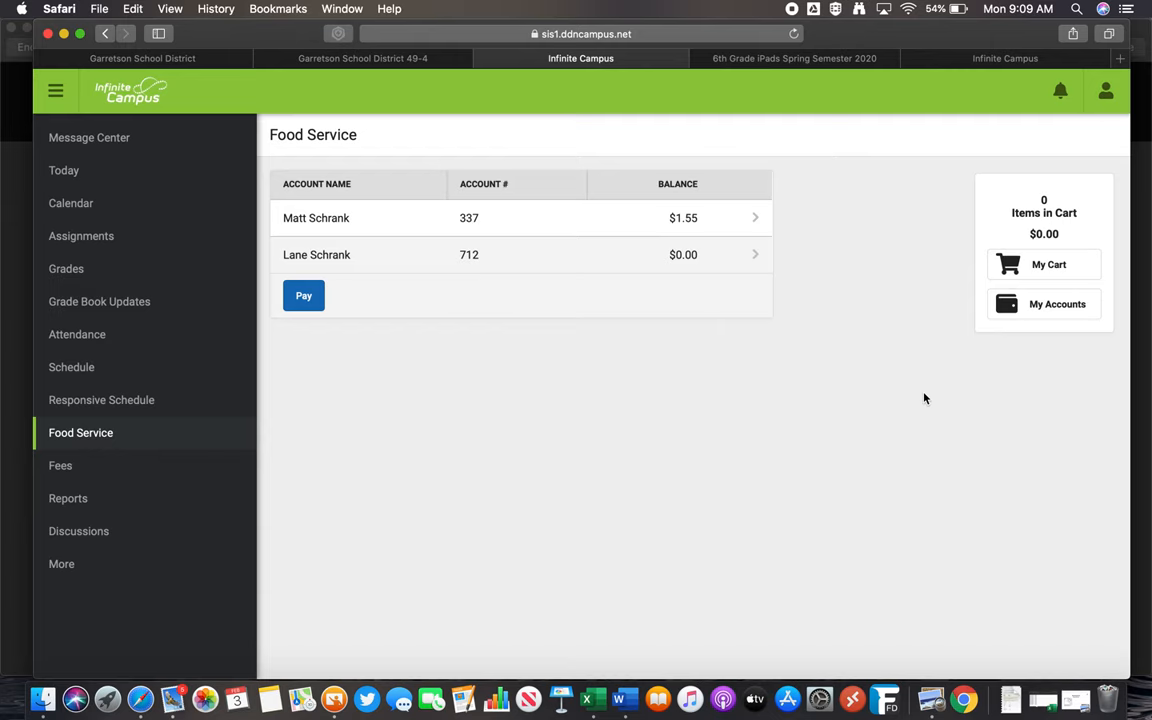
{"action": "mouse_move", "coordinate": [924, 400]}
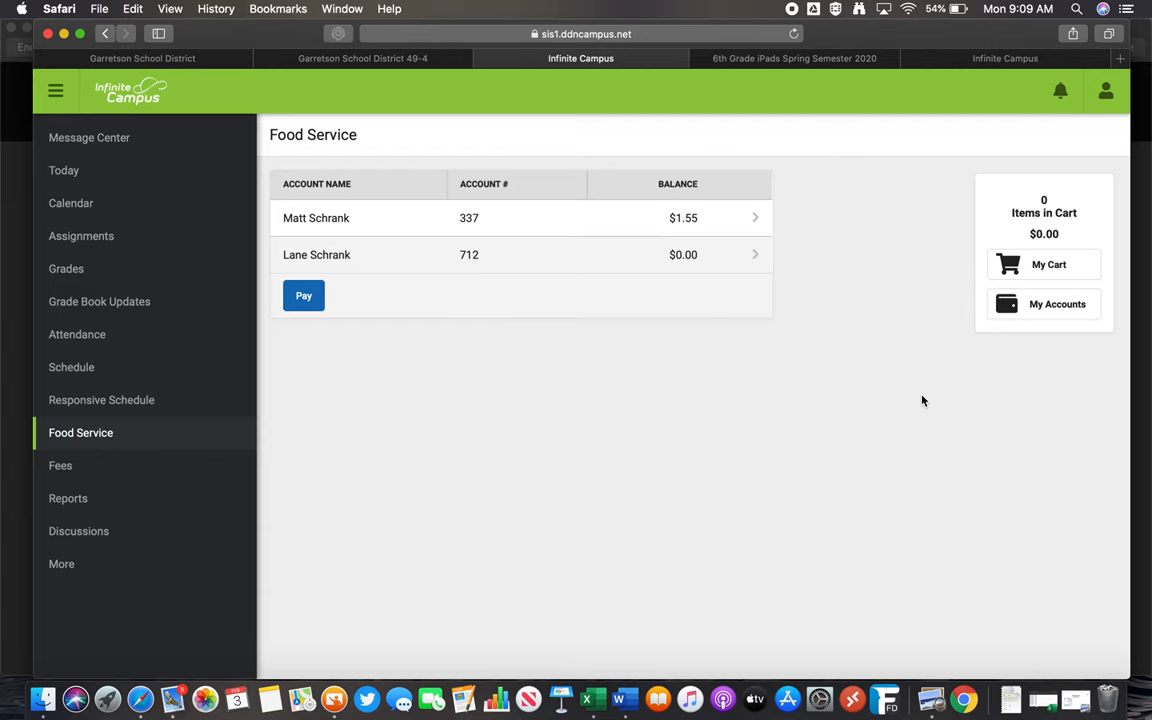
{"action": "mouse_move", "coordinate": [388, 194]}
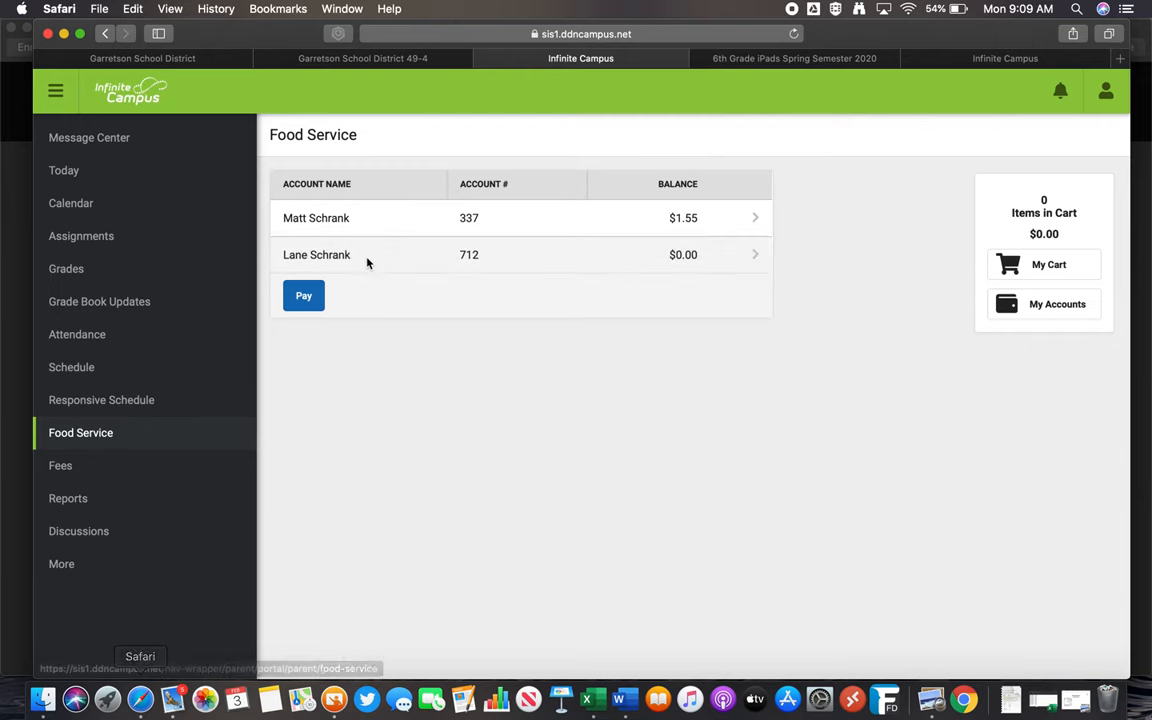
{"action": "left_click", "coordinate": [1056, 304]}
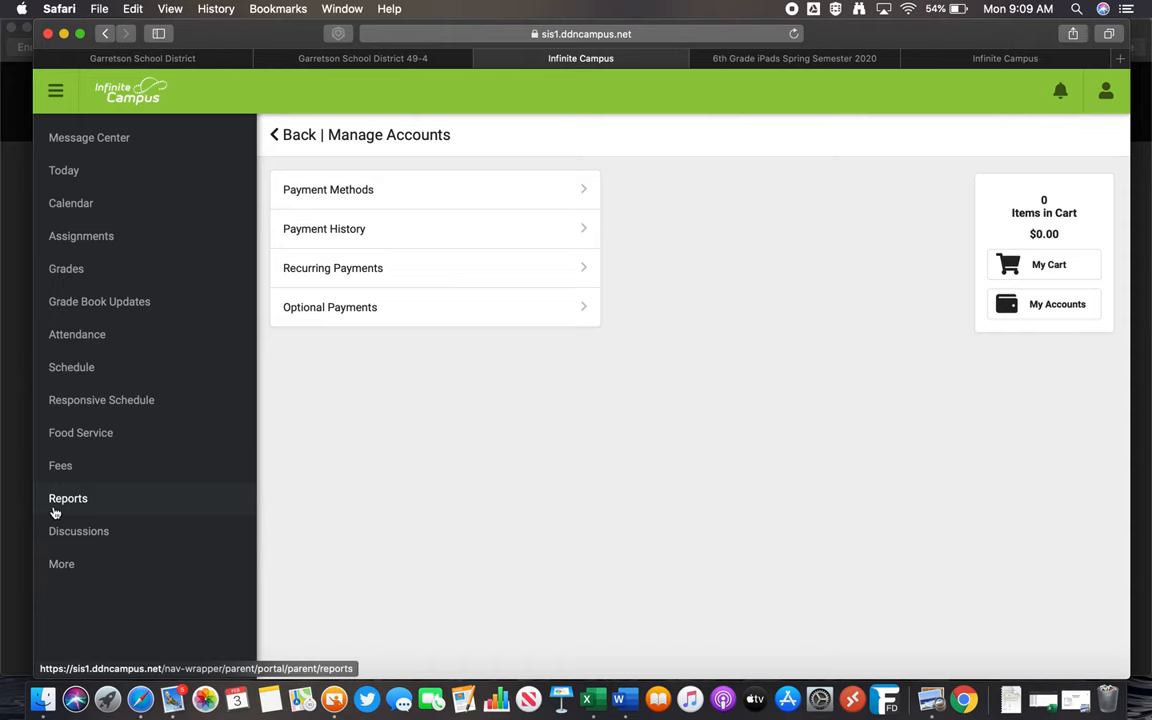
{"action": "left_click", "coordinate": [68, 498]}
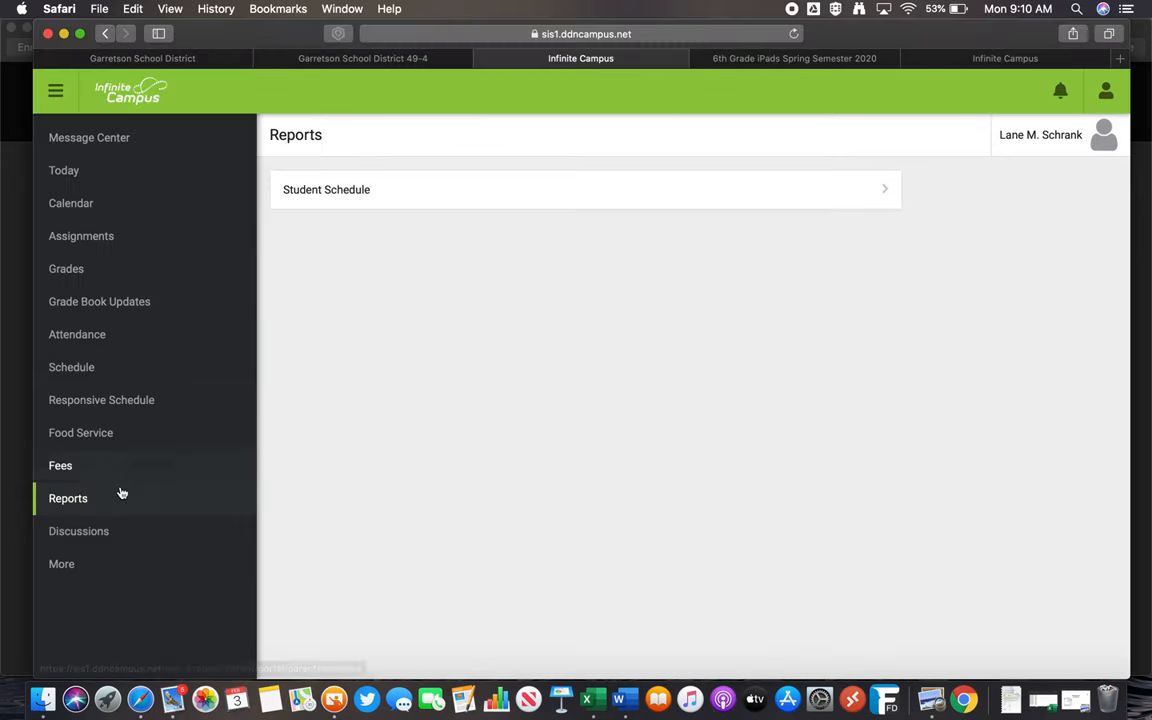
Open the More page listing Address, Assessments, Behavior, Demographics, Health, Lockers and LunchNumber
{"action": "left_click", "coordinate": [60, 564]}
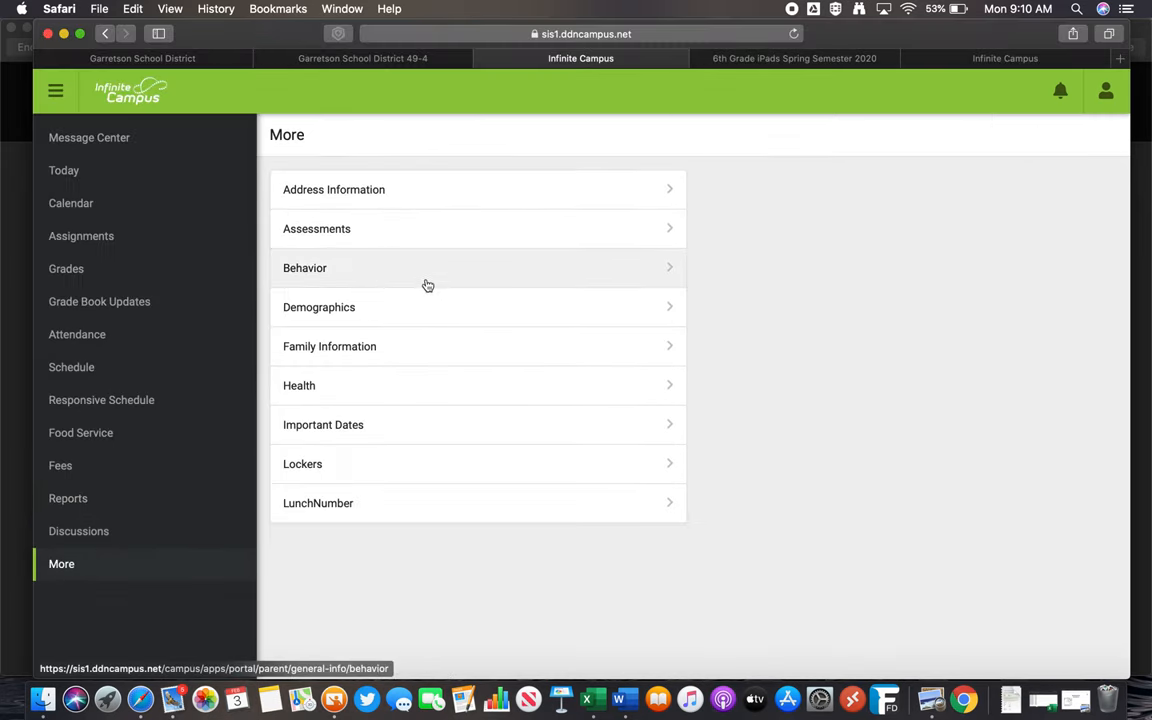
{"action": "mouse_move", "coordinate": [420, 390]}
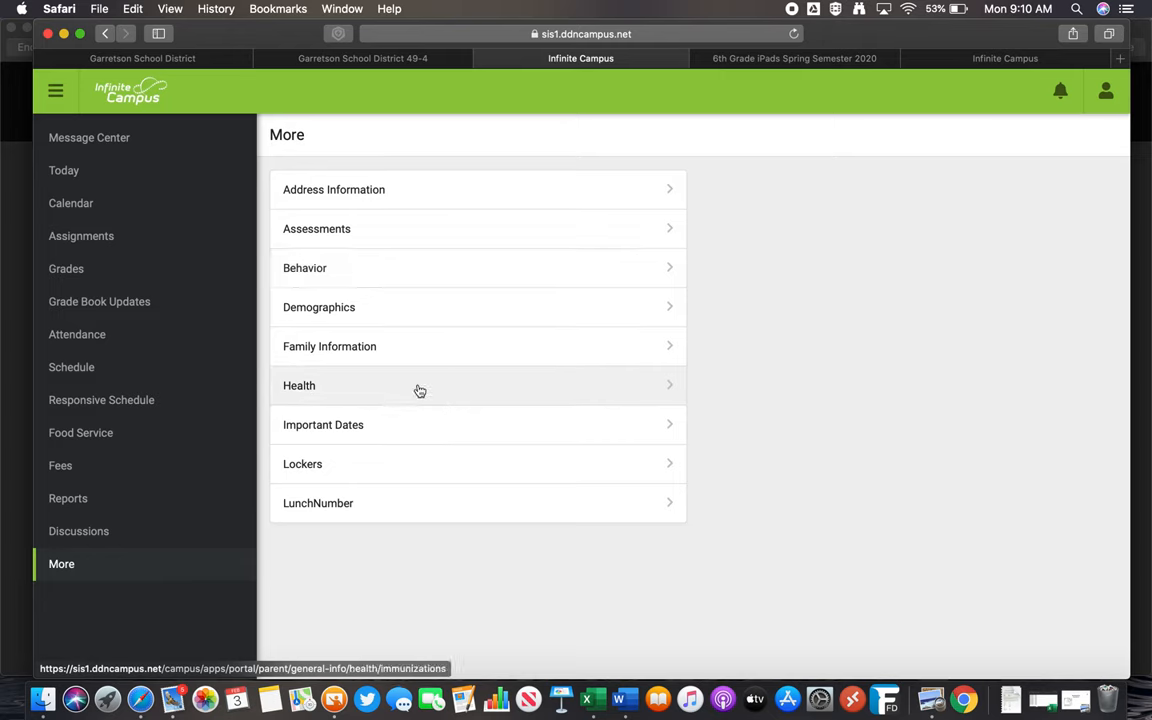
{"action": "mouse_move", "coordinate": [416, 396]}
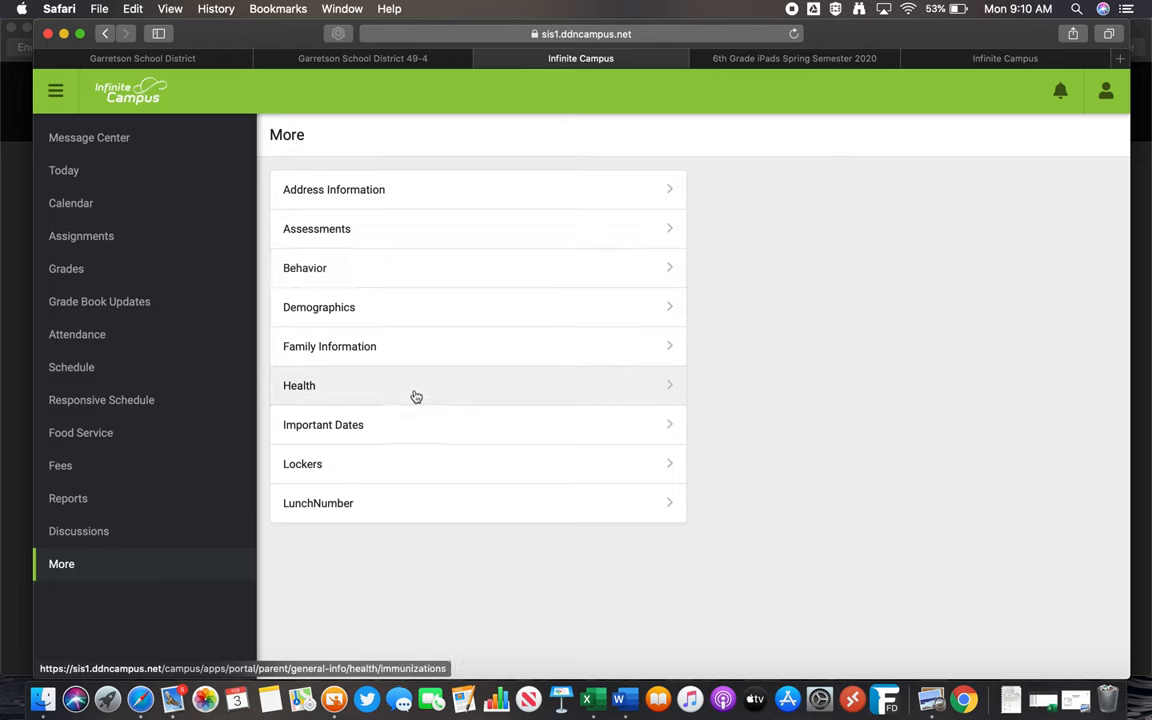
{"action": "mouse_move", "coordinate": [388, 510]}
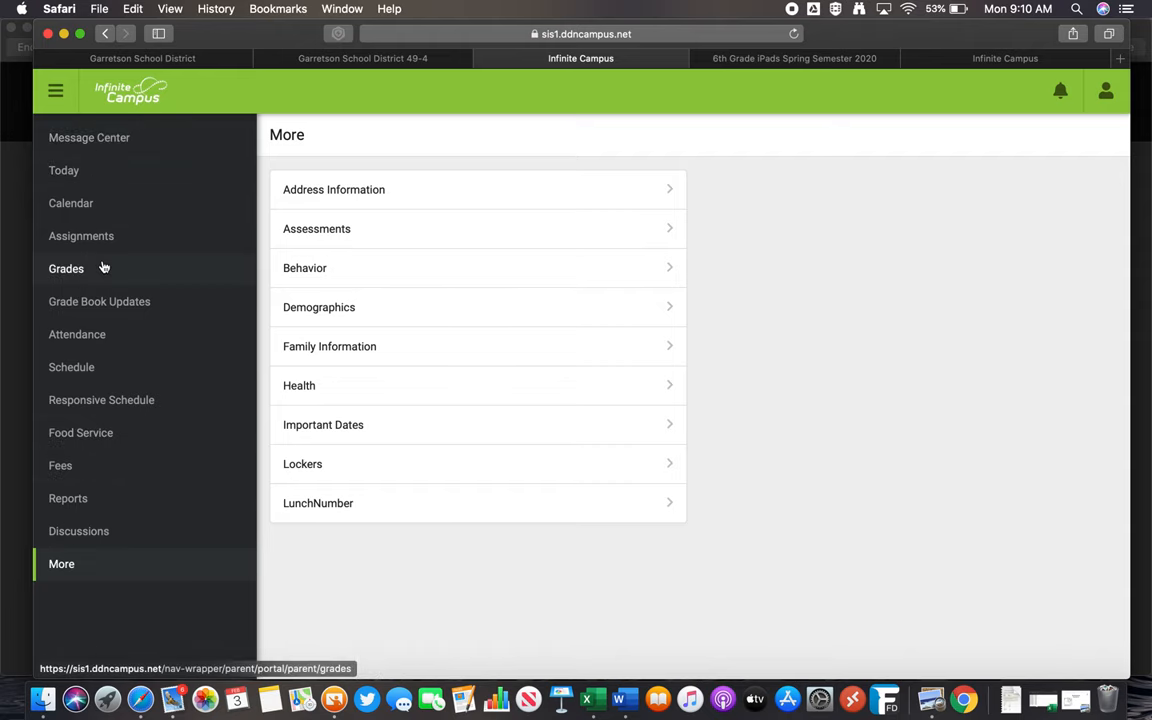
Return to the Grades page, which still shows no grades available
{"action": "left_click", "coordinate": [66, 268]}
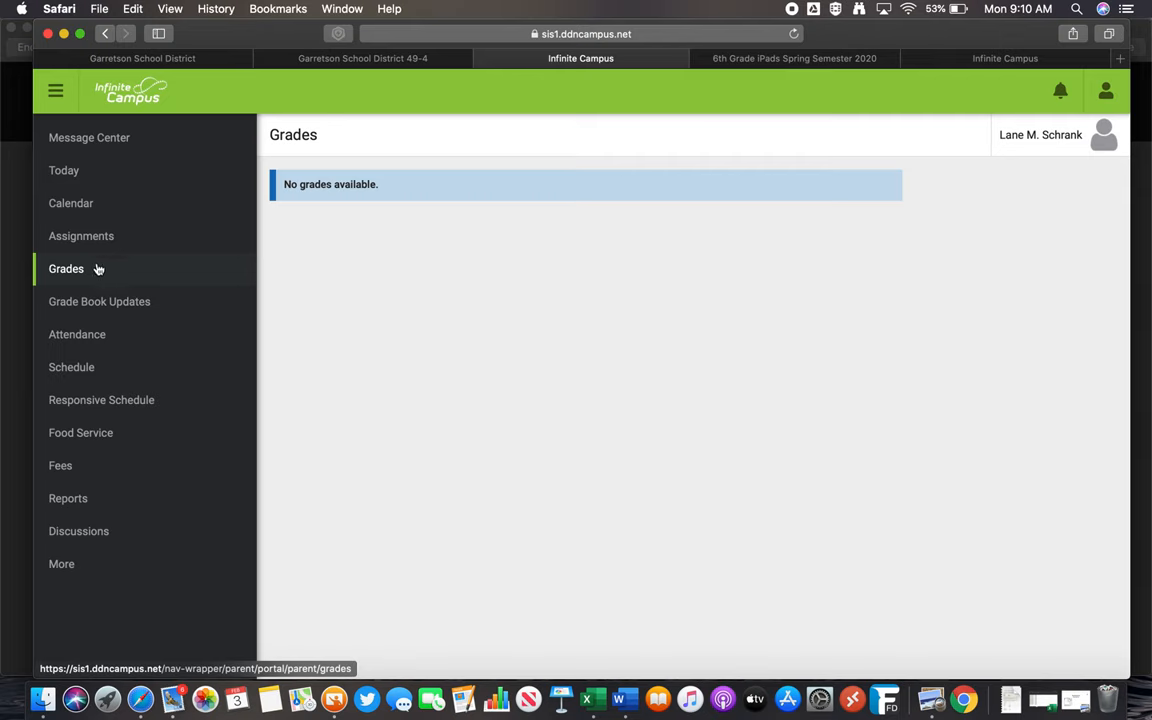
{"action": "mouse_move", "coordinate": [132, 284]}
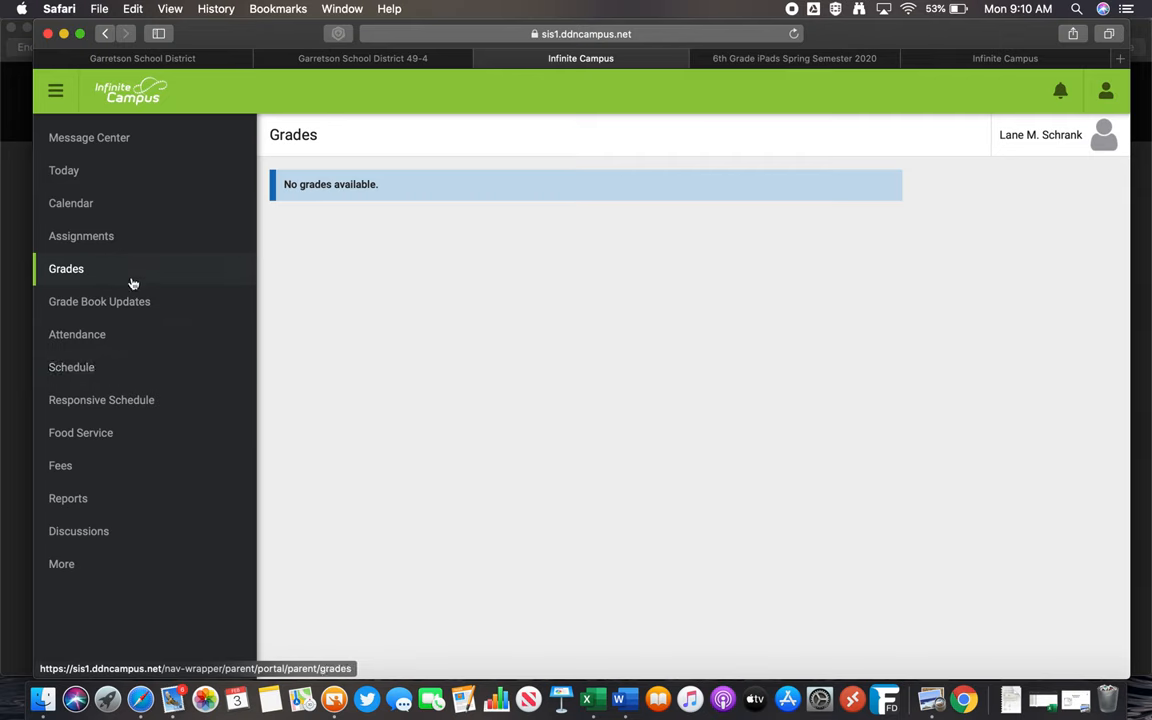
{"action": "mouse_move", "coordinate": [164, 444]}
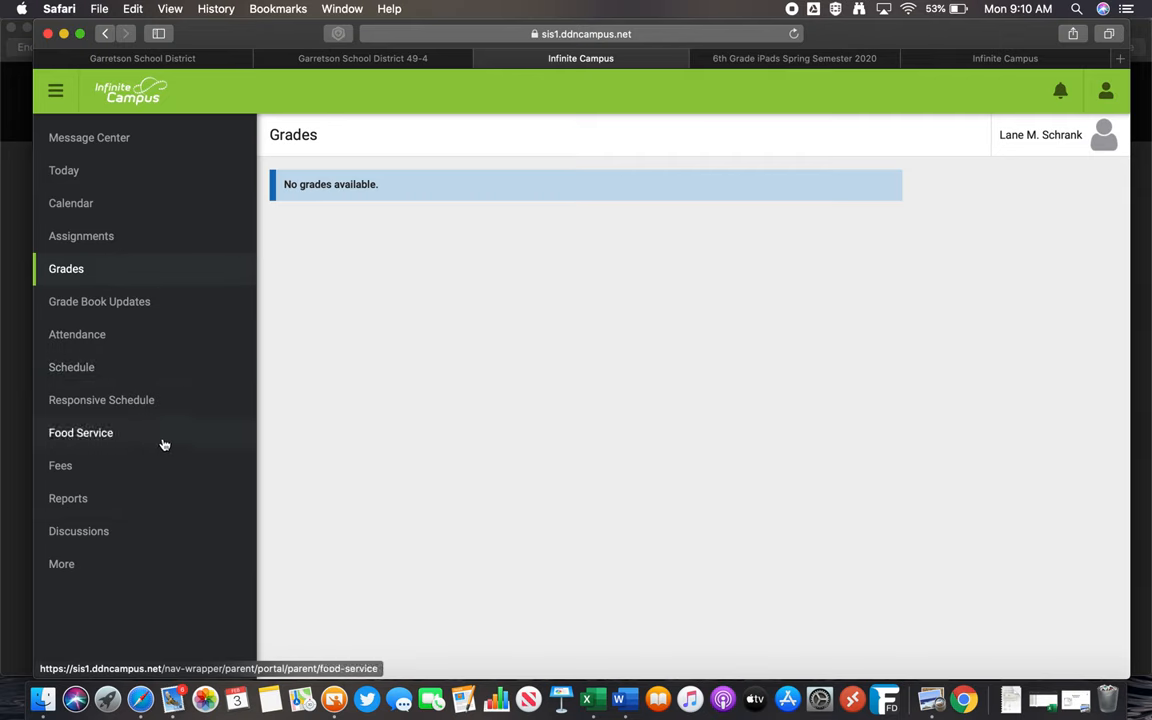
{"action": "mouse_move", "coordinate": [764, 432]}
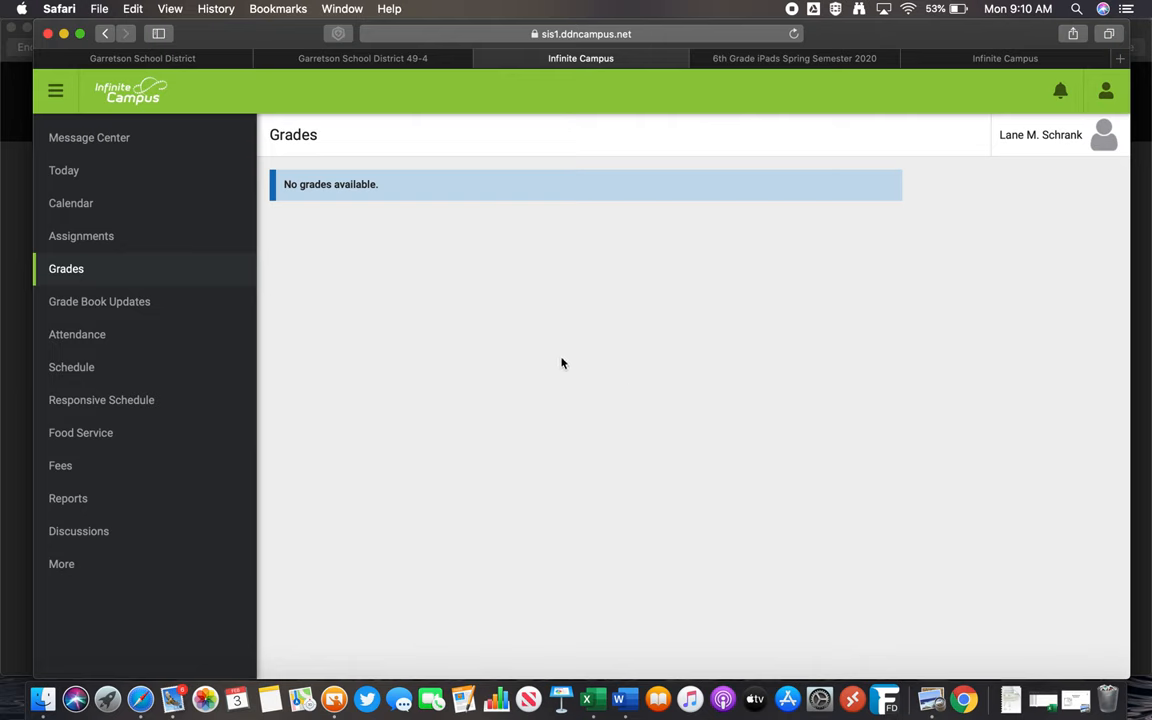
{"action": "mouse_move", "coordinate": [178, 312]}
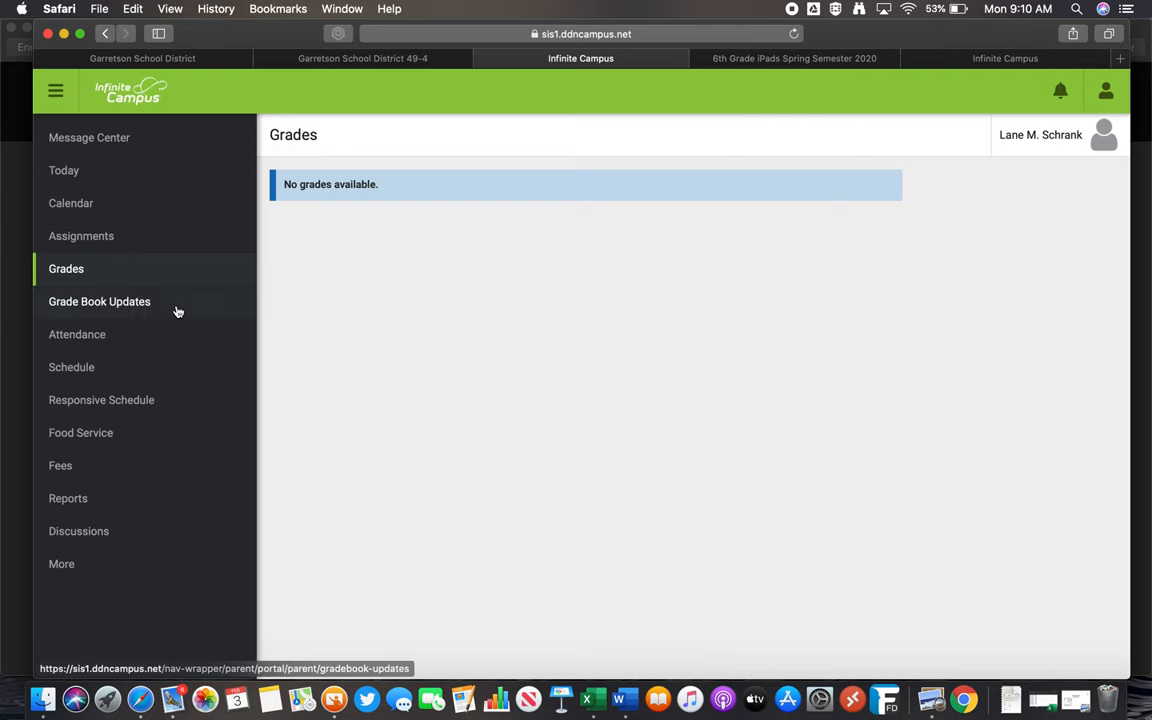